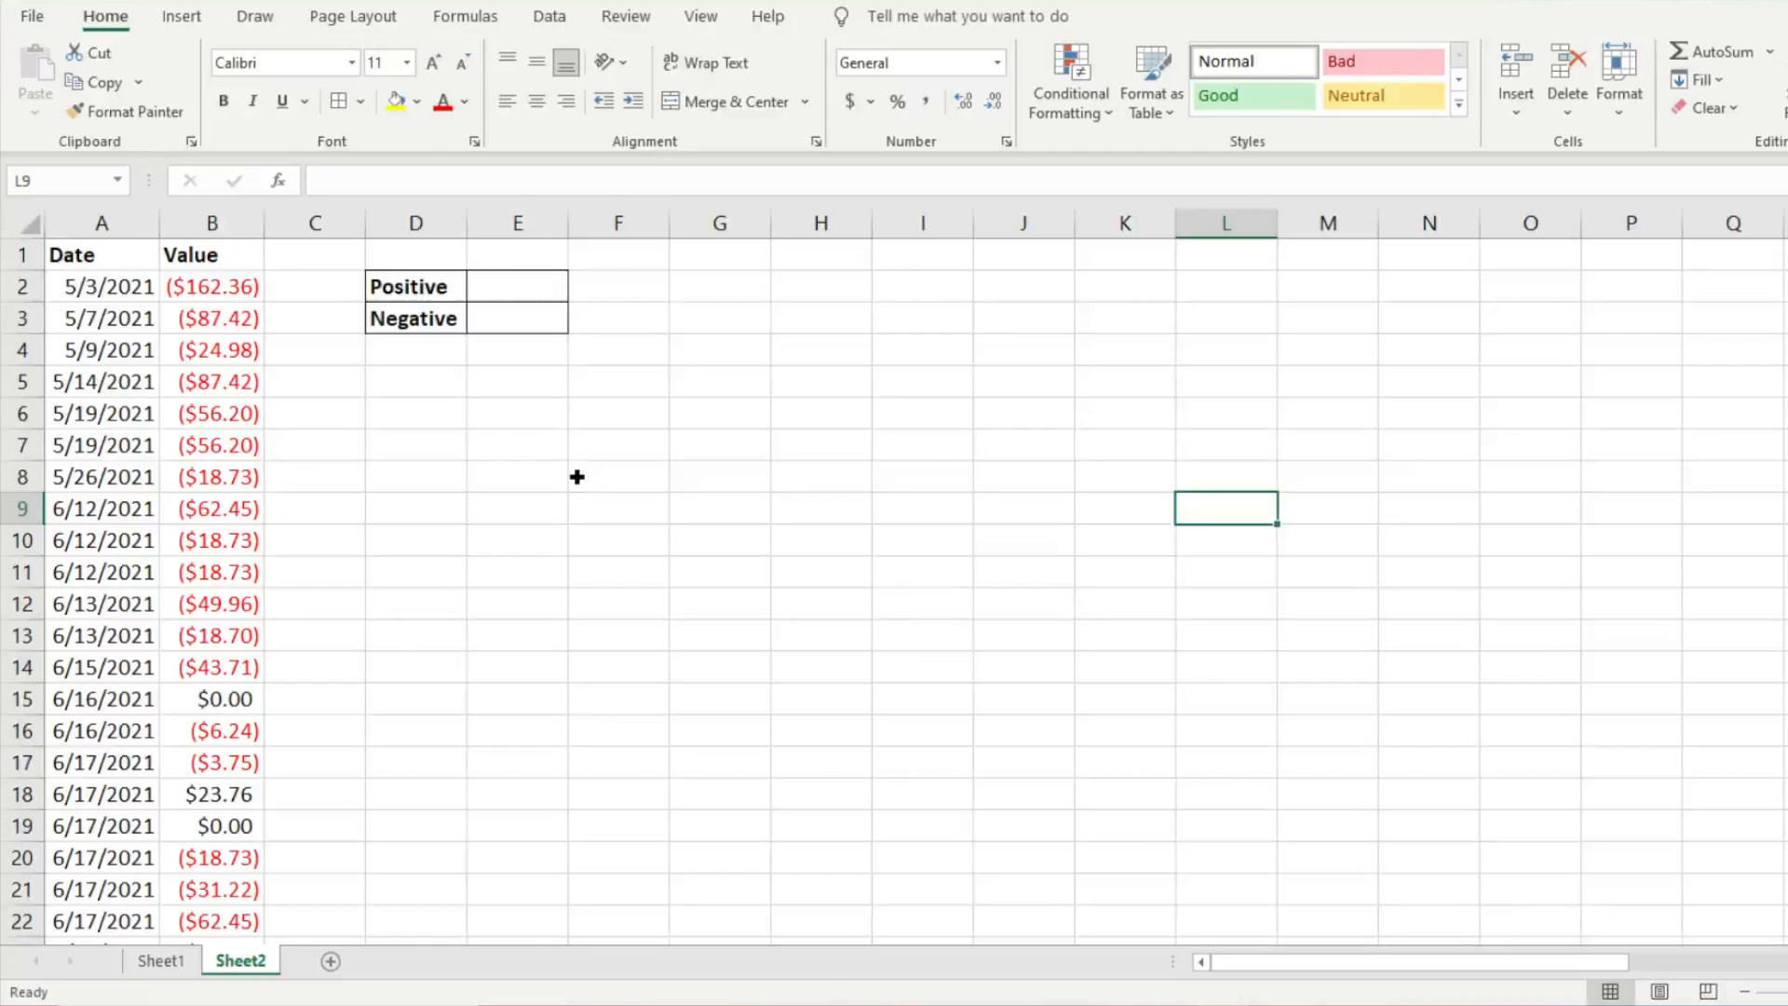
mouse_move(522, 295)
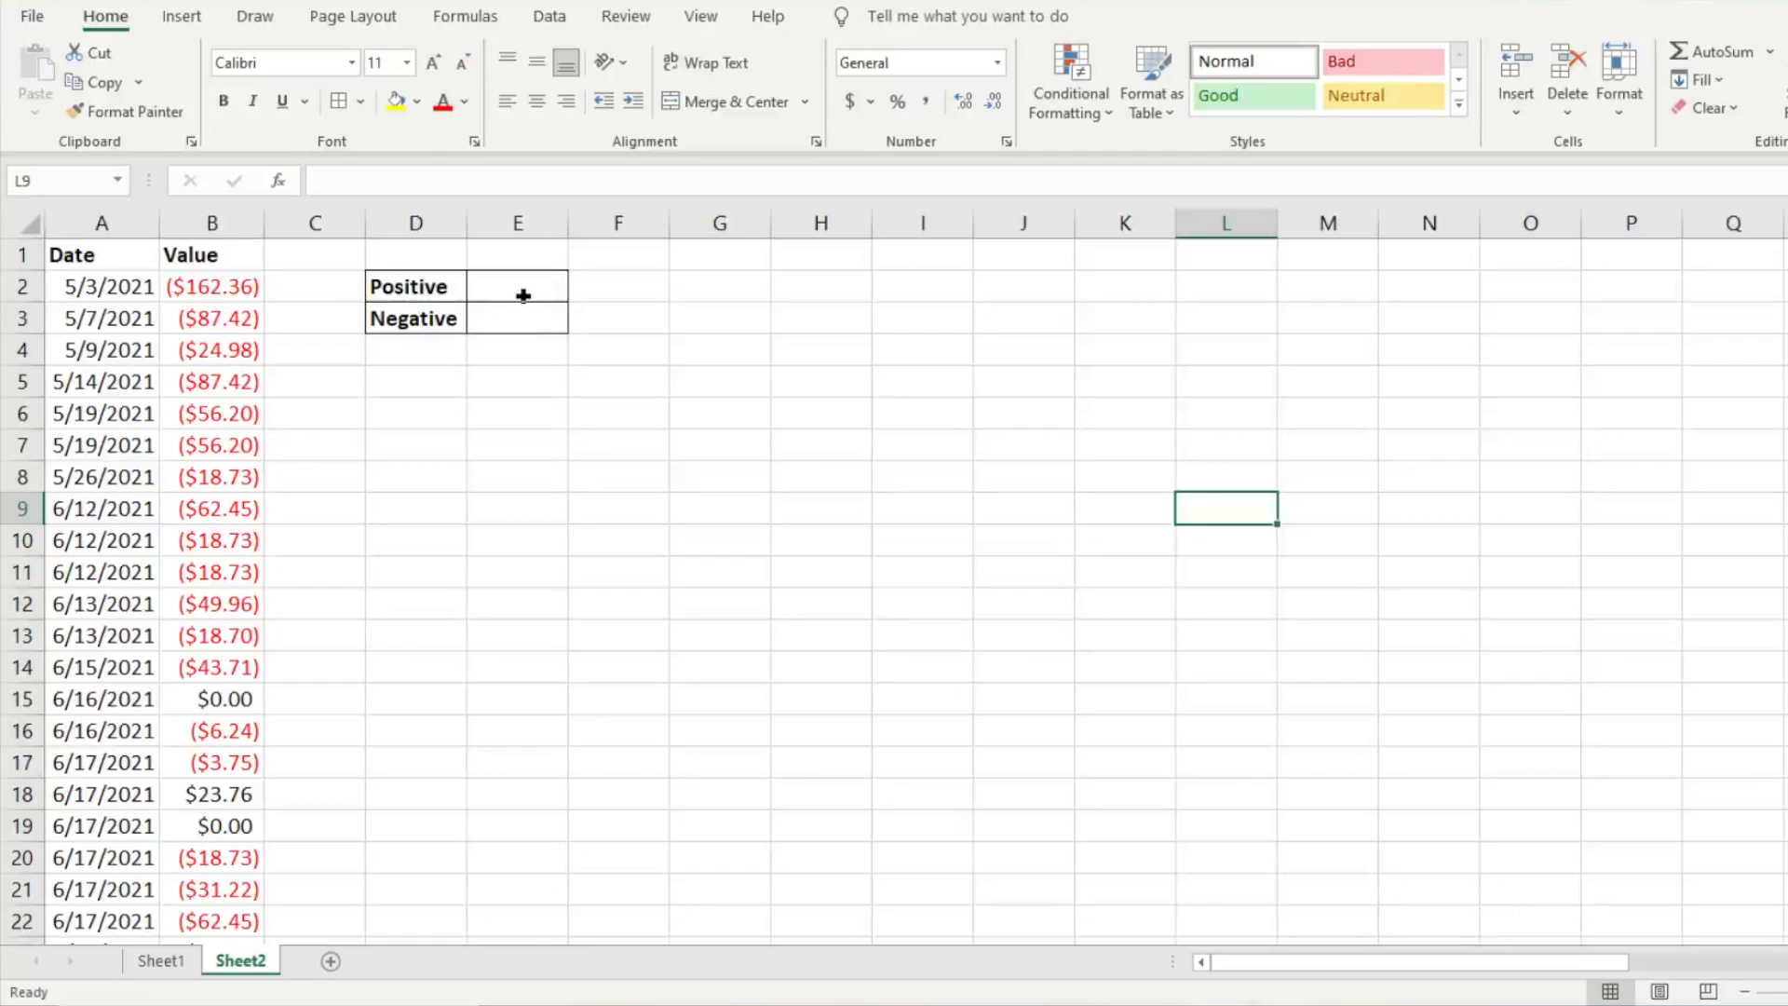
Start =AVERAGEIF( in cell E2 beside the Positive label.
click(518, 285)
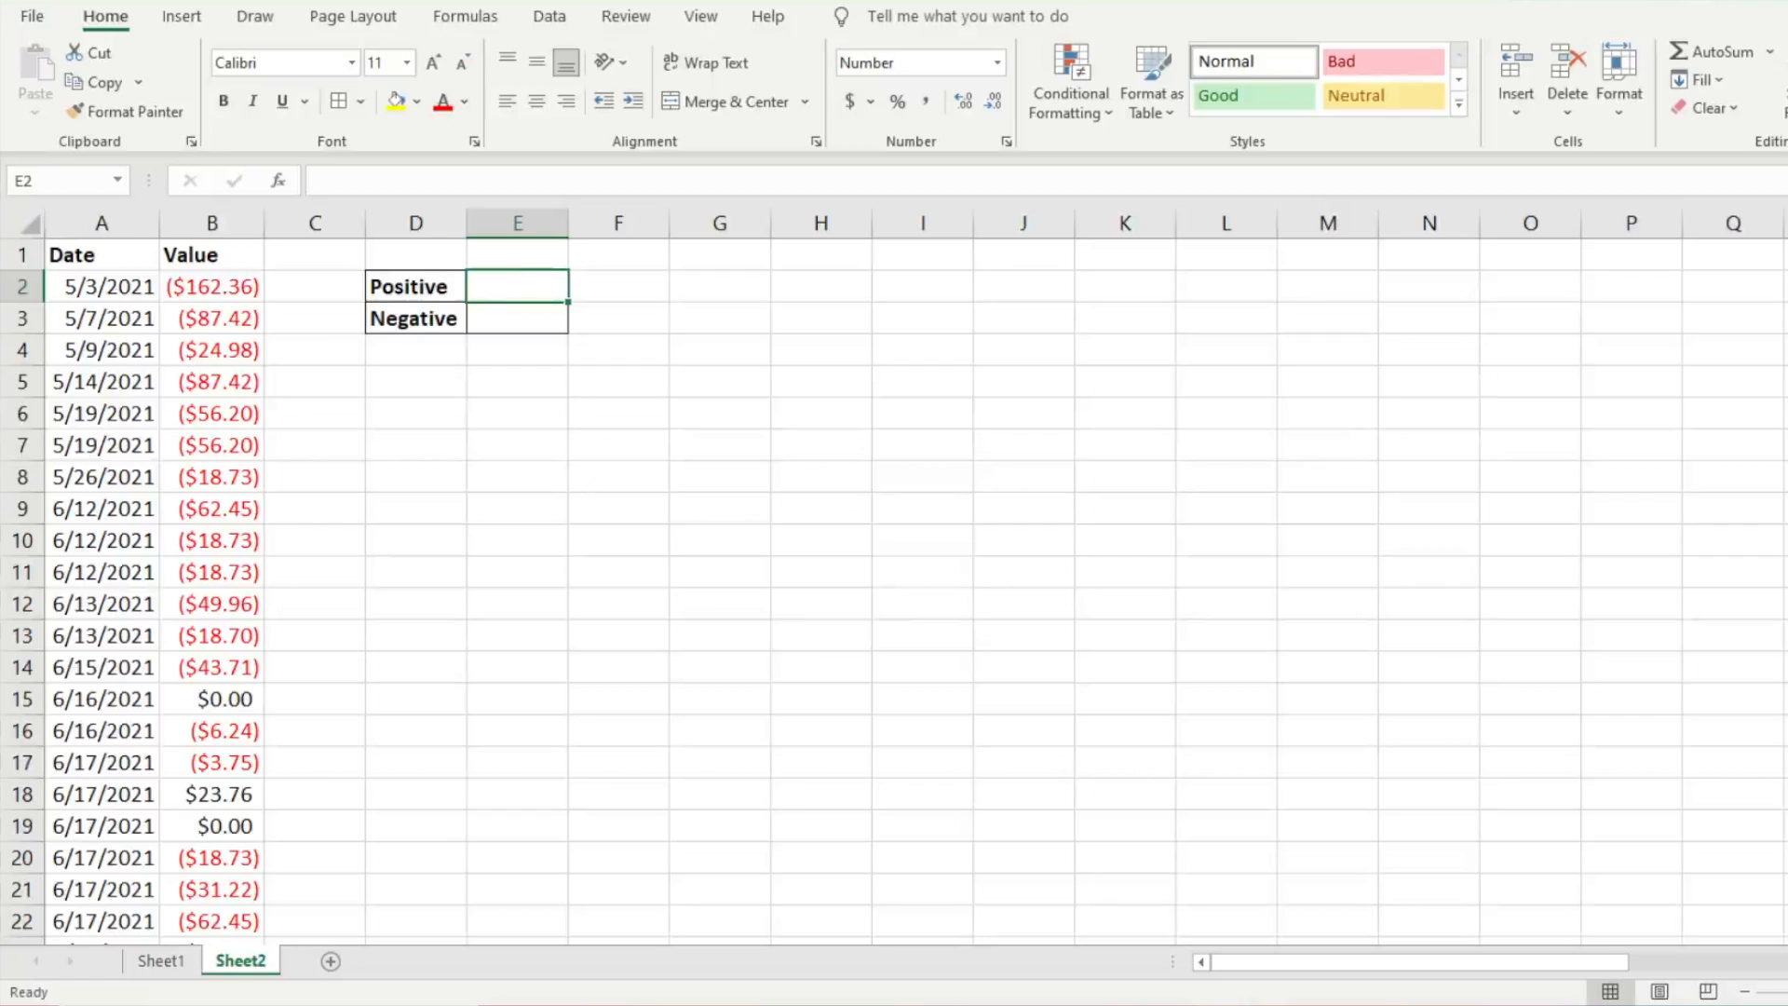
scroll(down, 3)
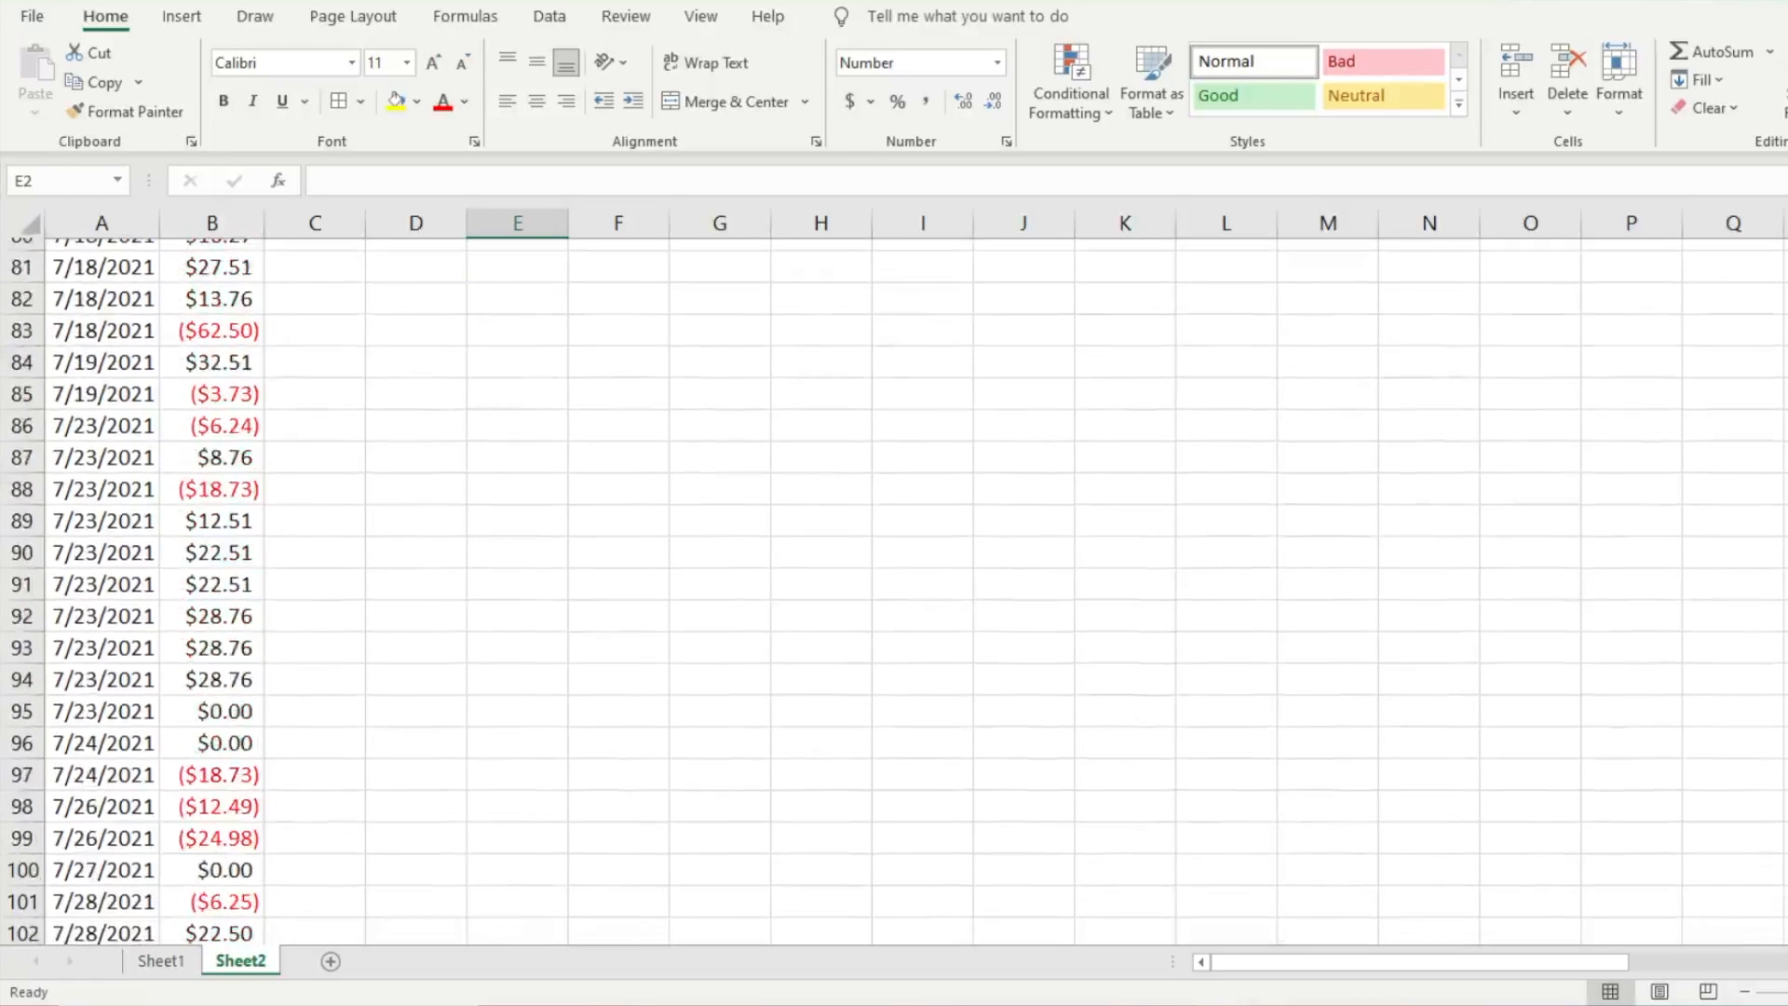
scroll(down, 3)
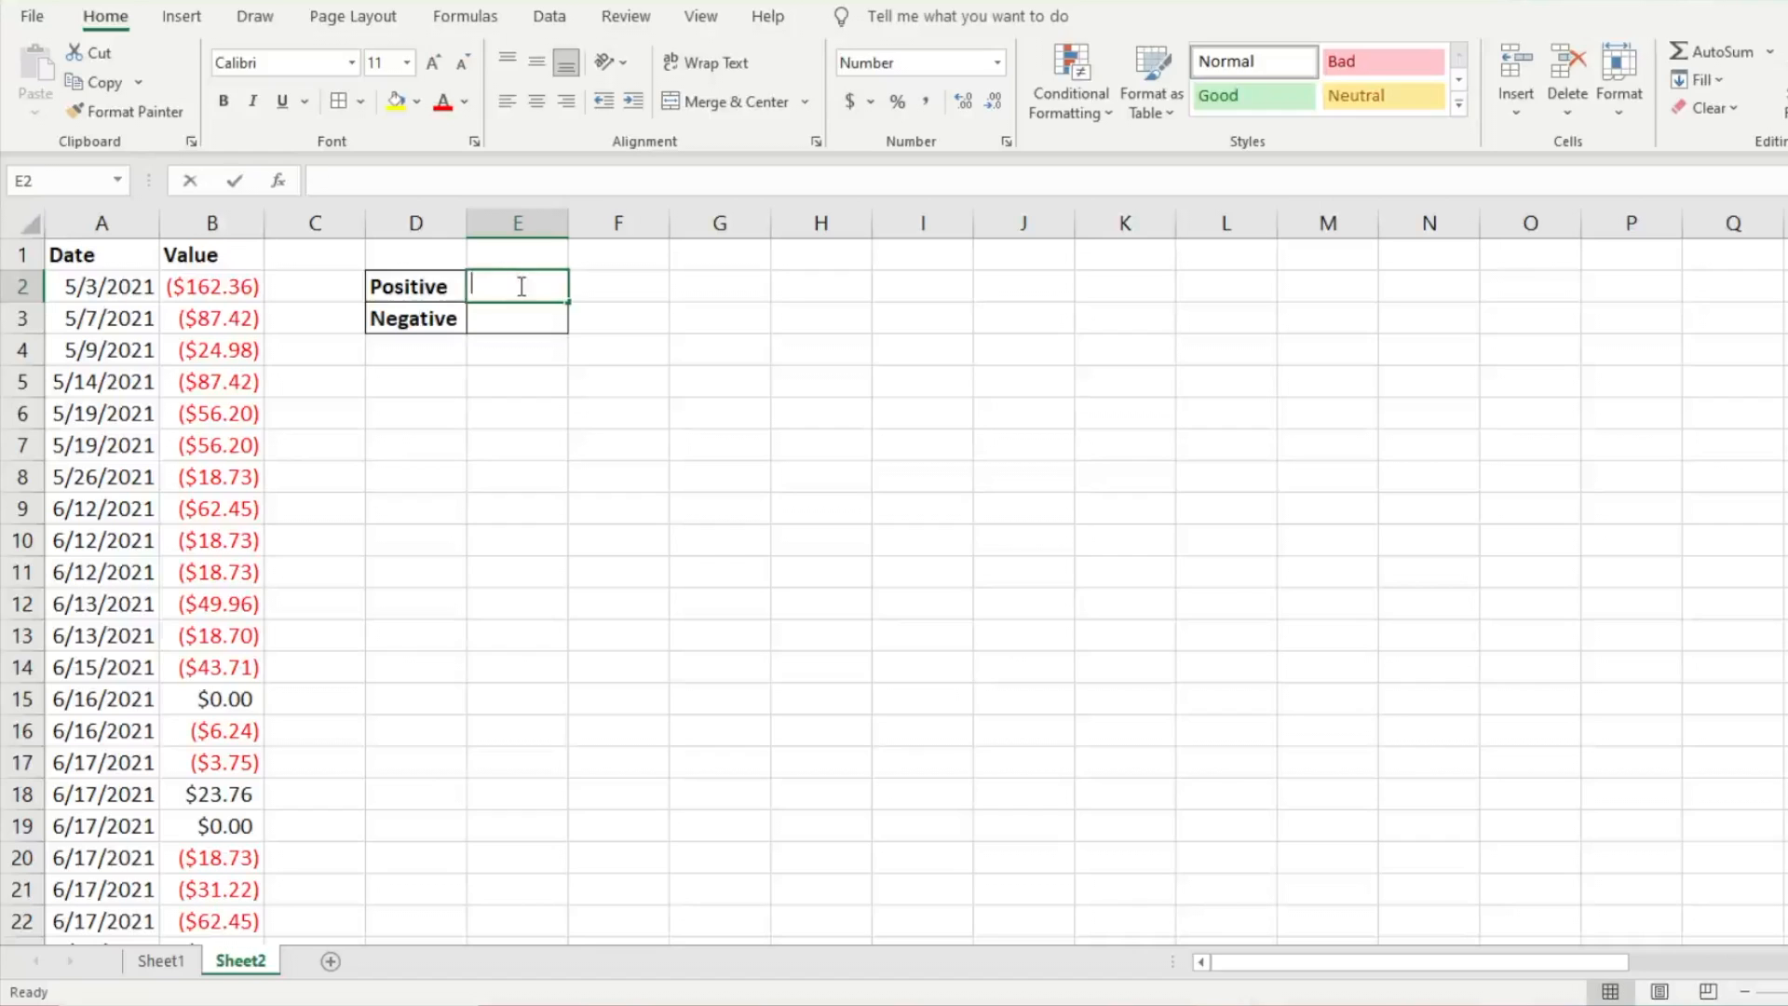
text(=aver)
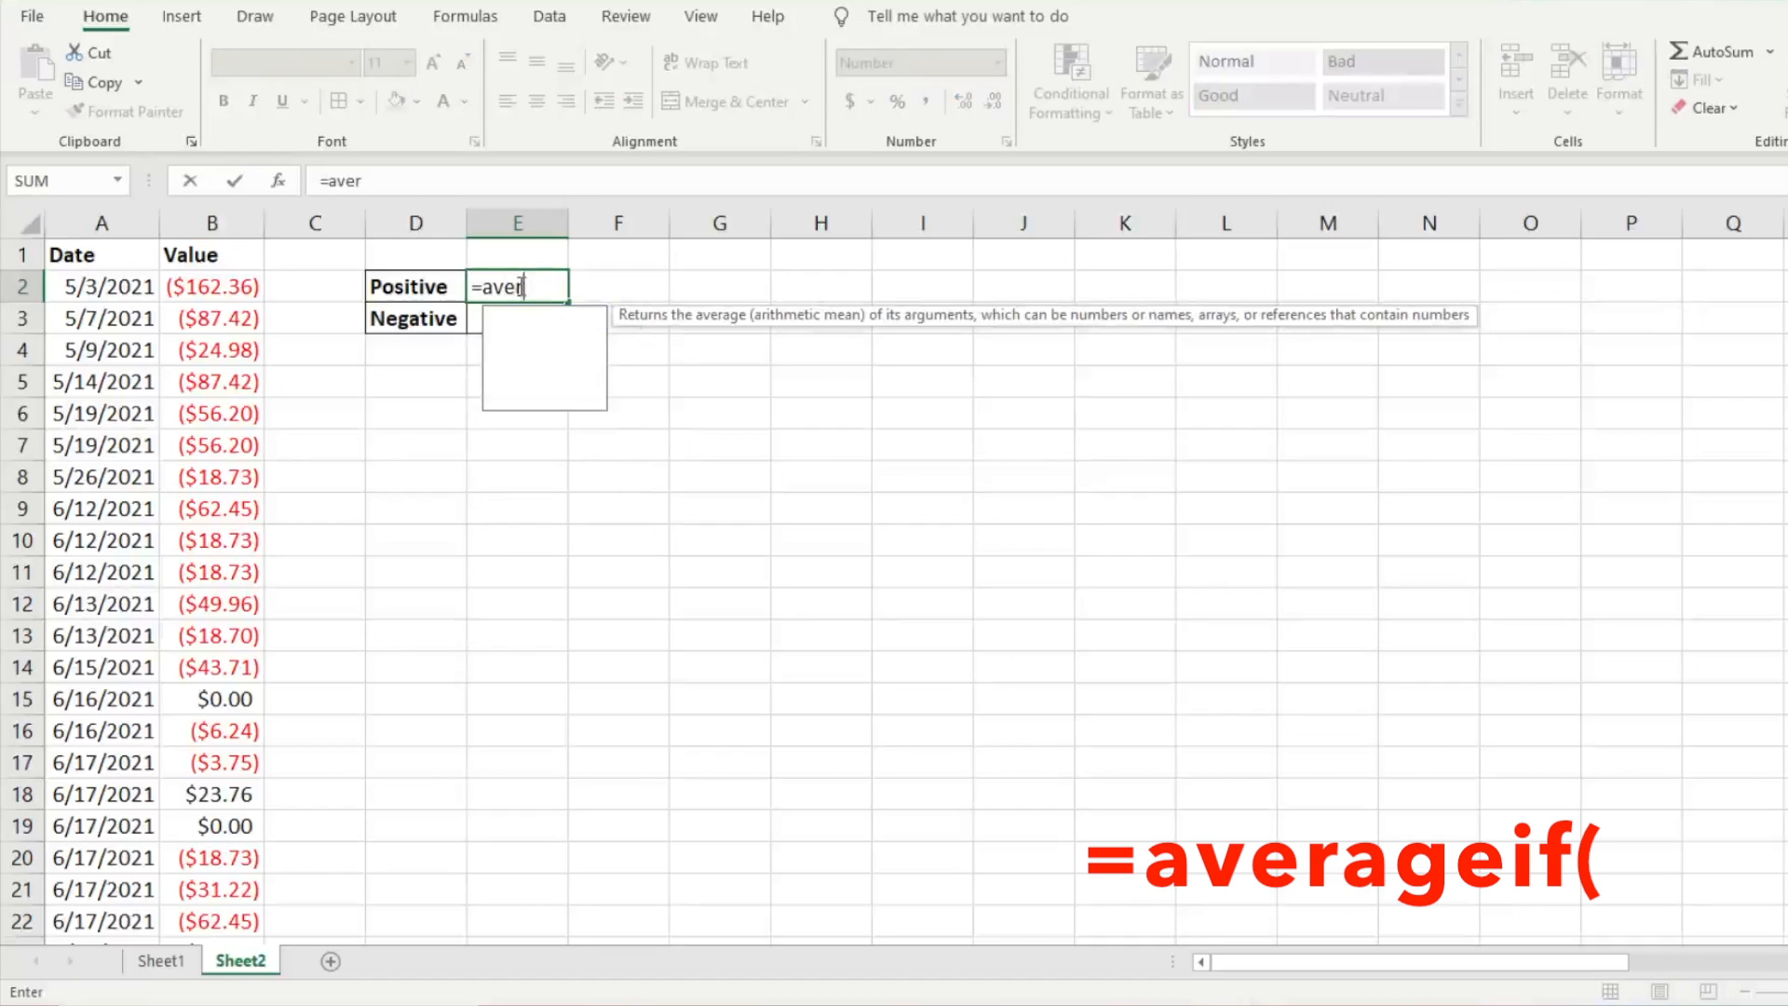
text(agei)
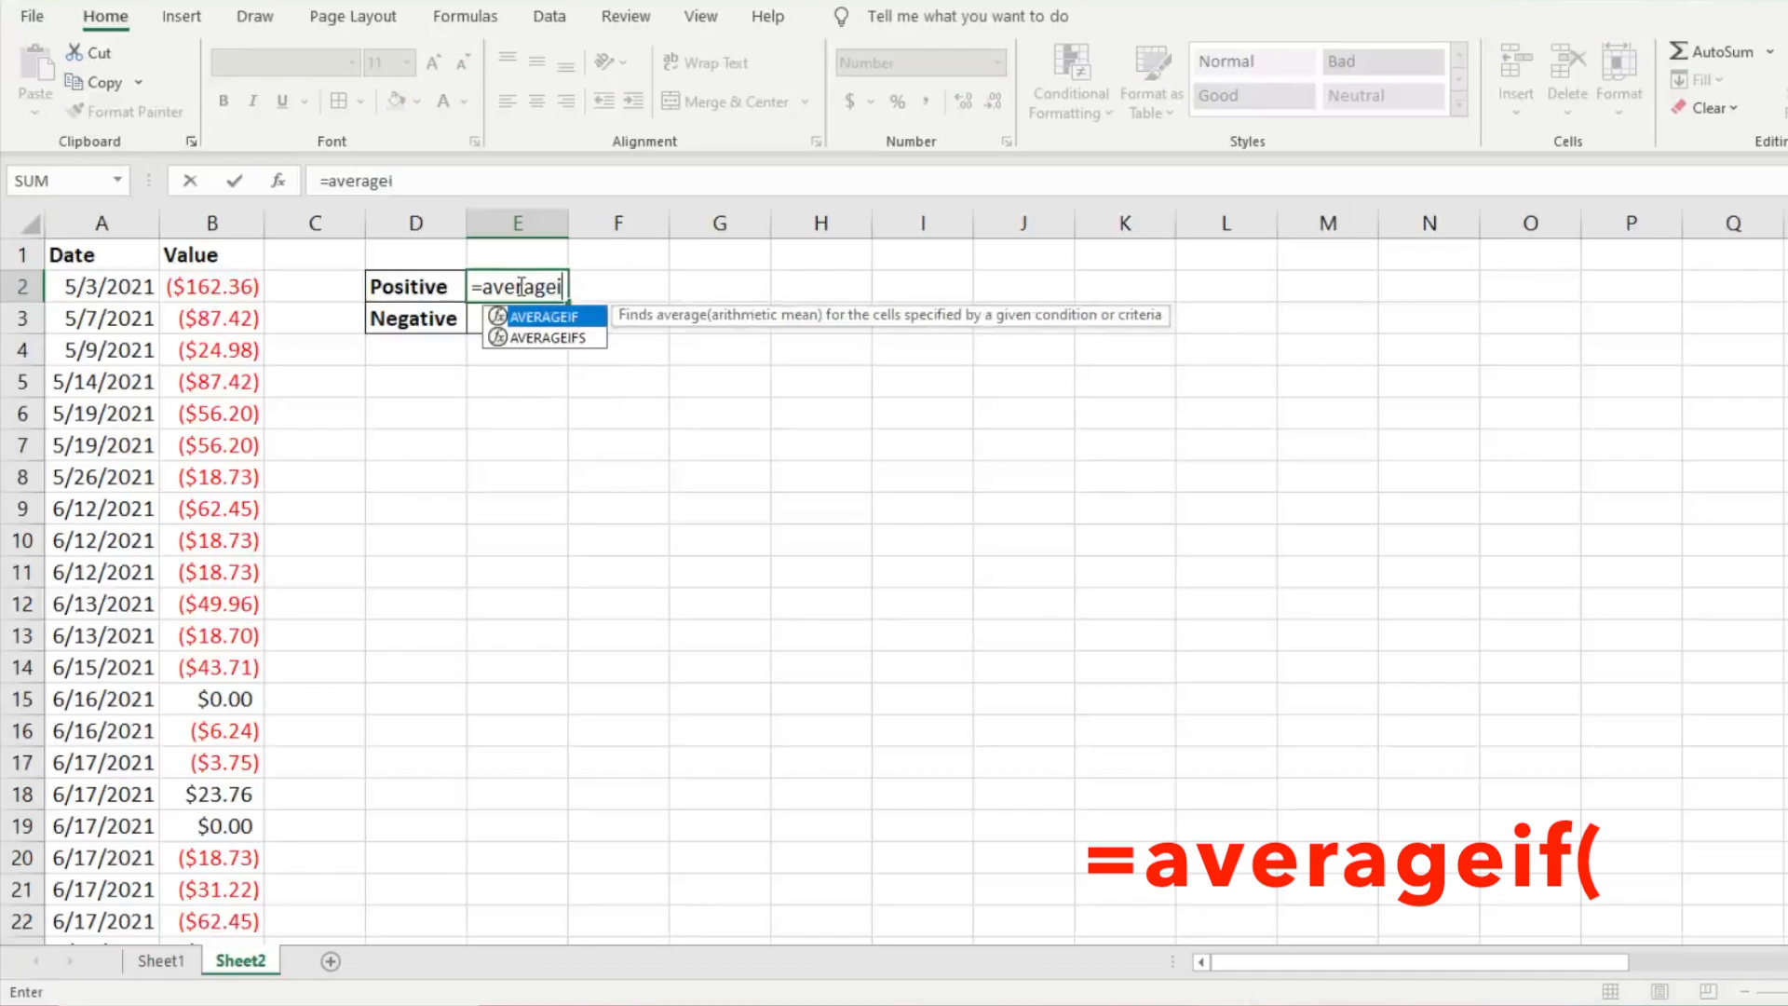
text(f)
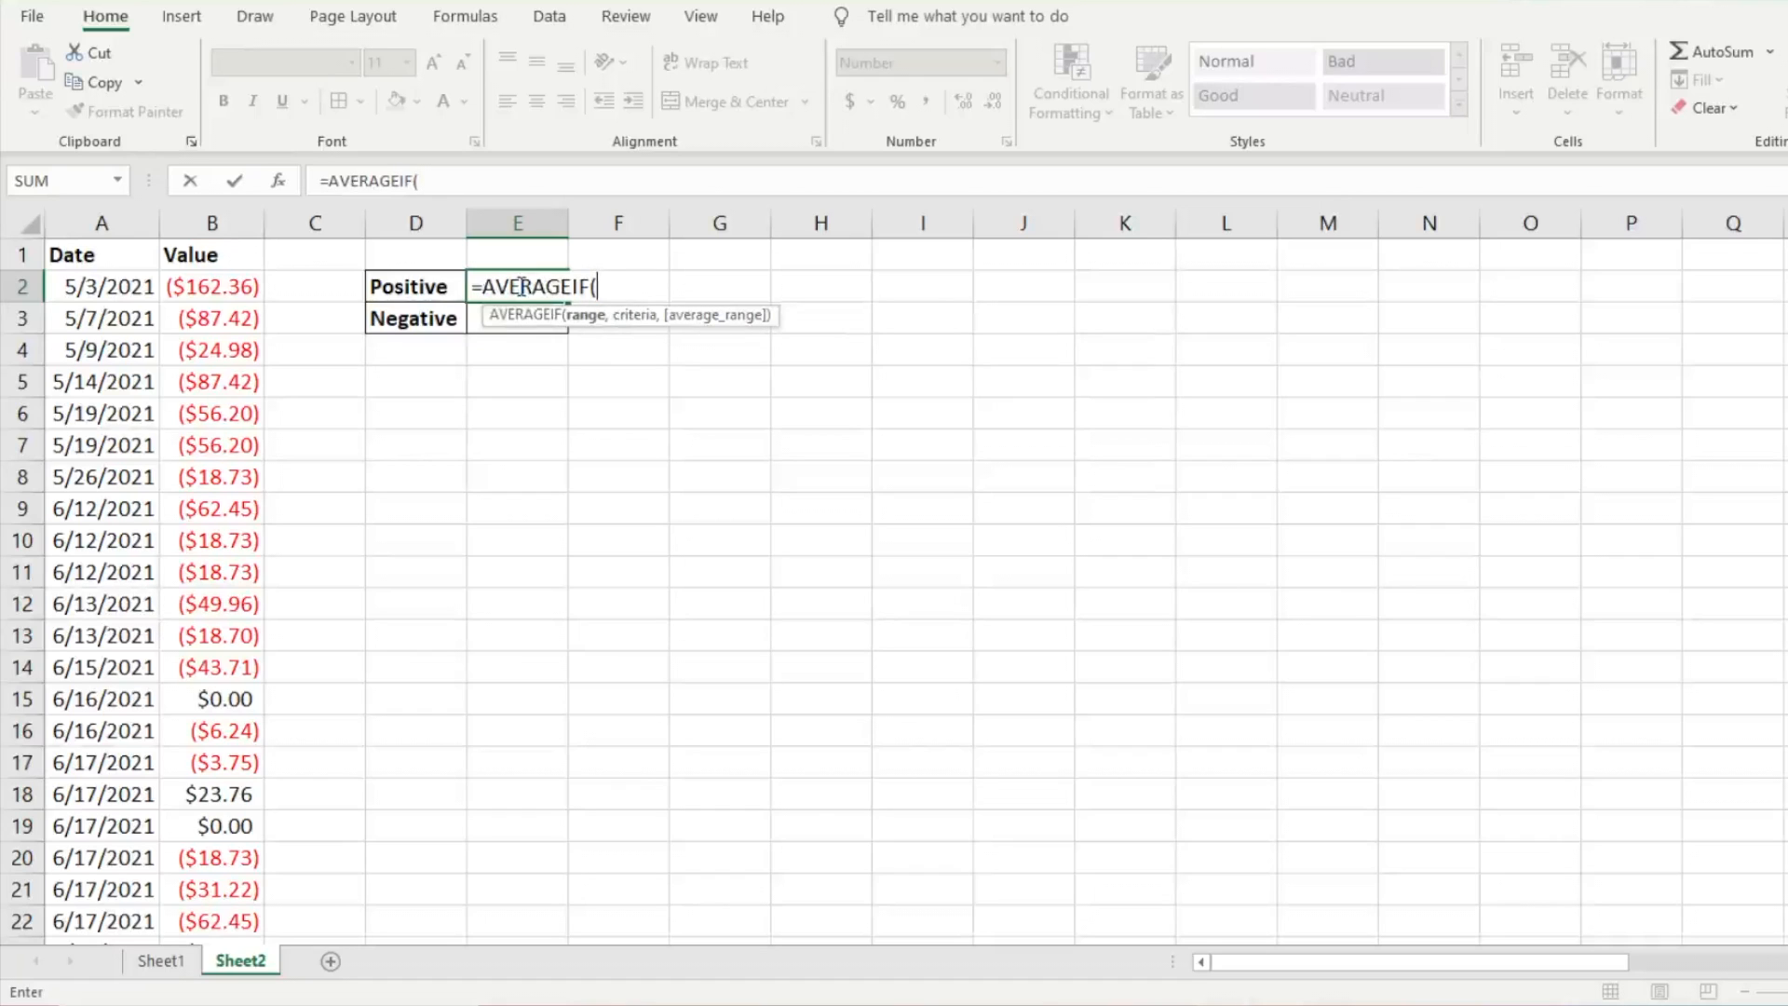
mouse_move(576, 323)
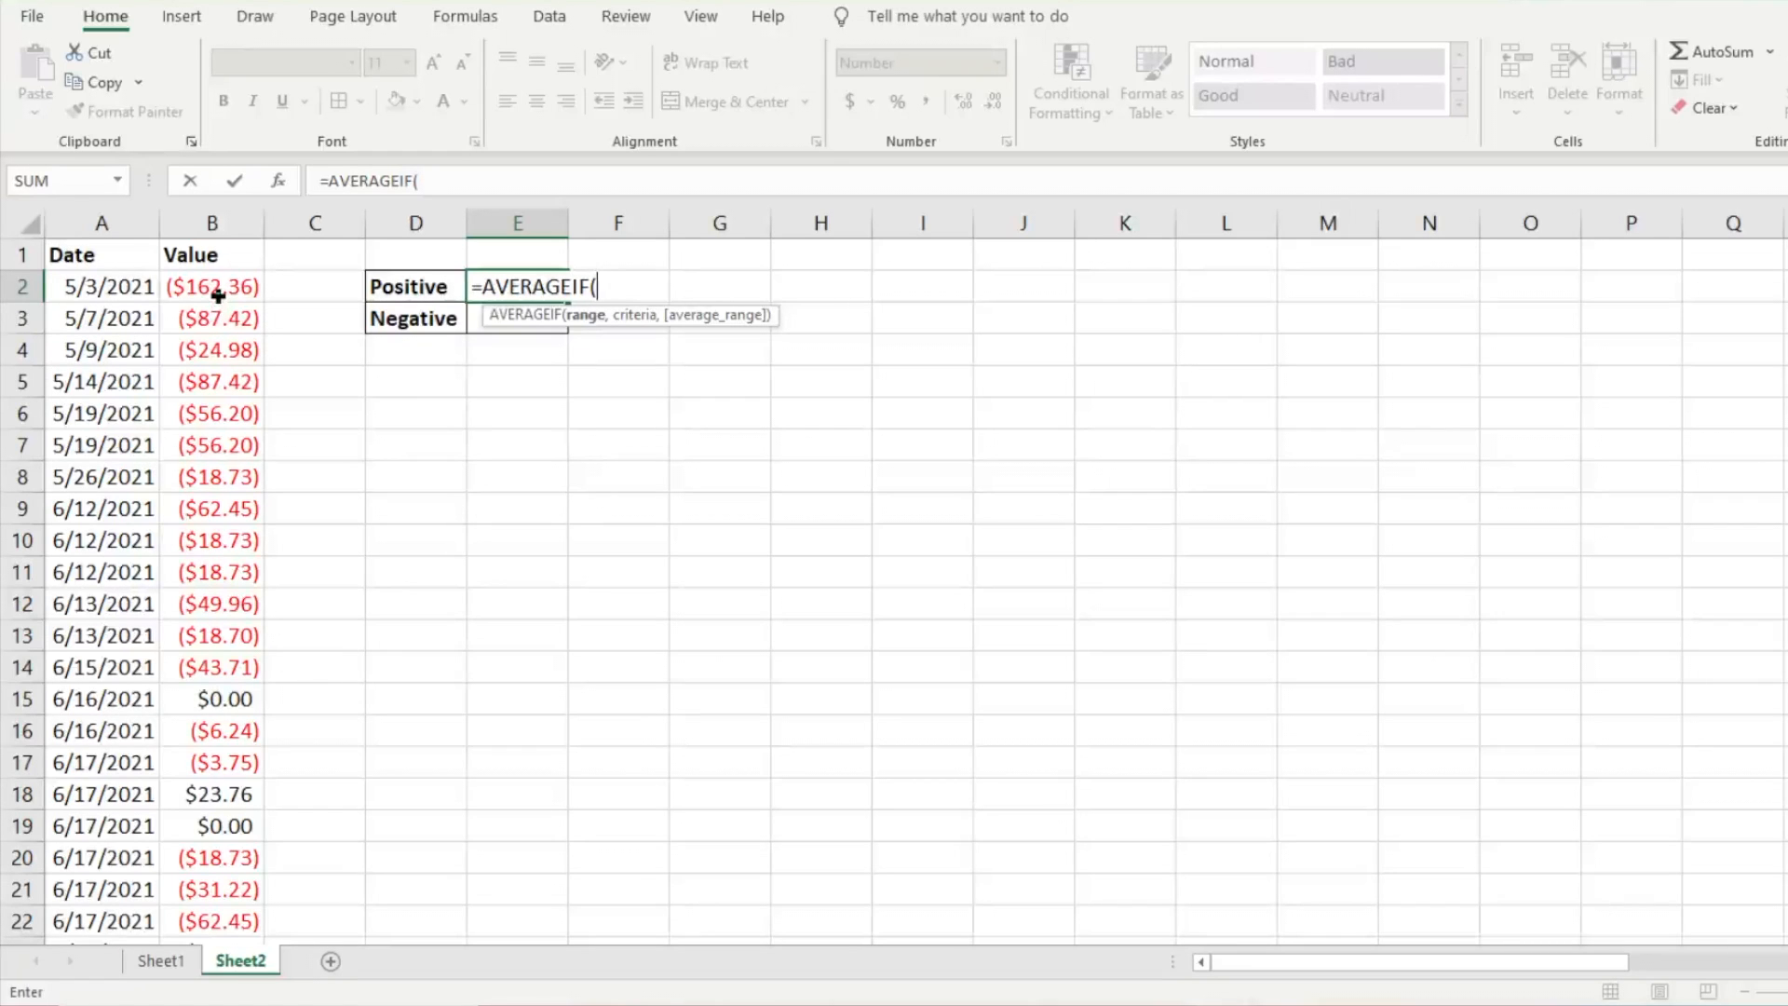
Set the E2 formula's range to B2:B162 by extending down from B2.
click(212, 286)
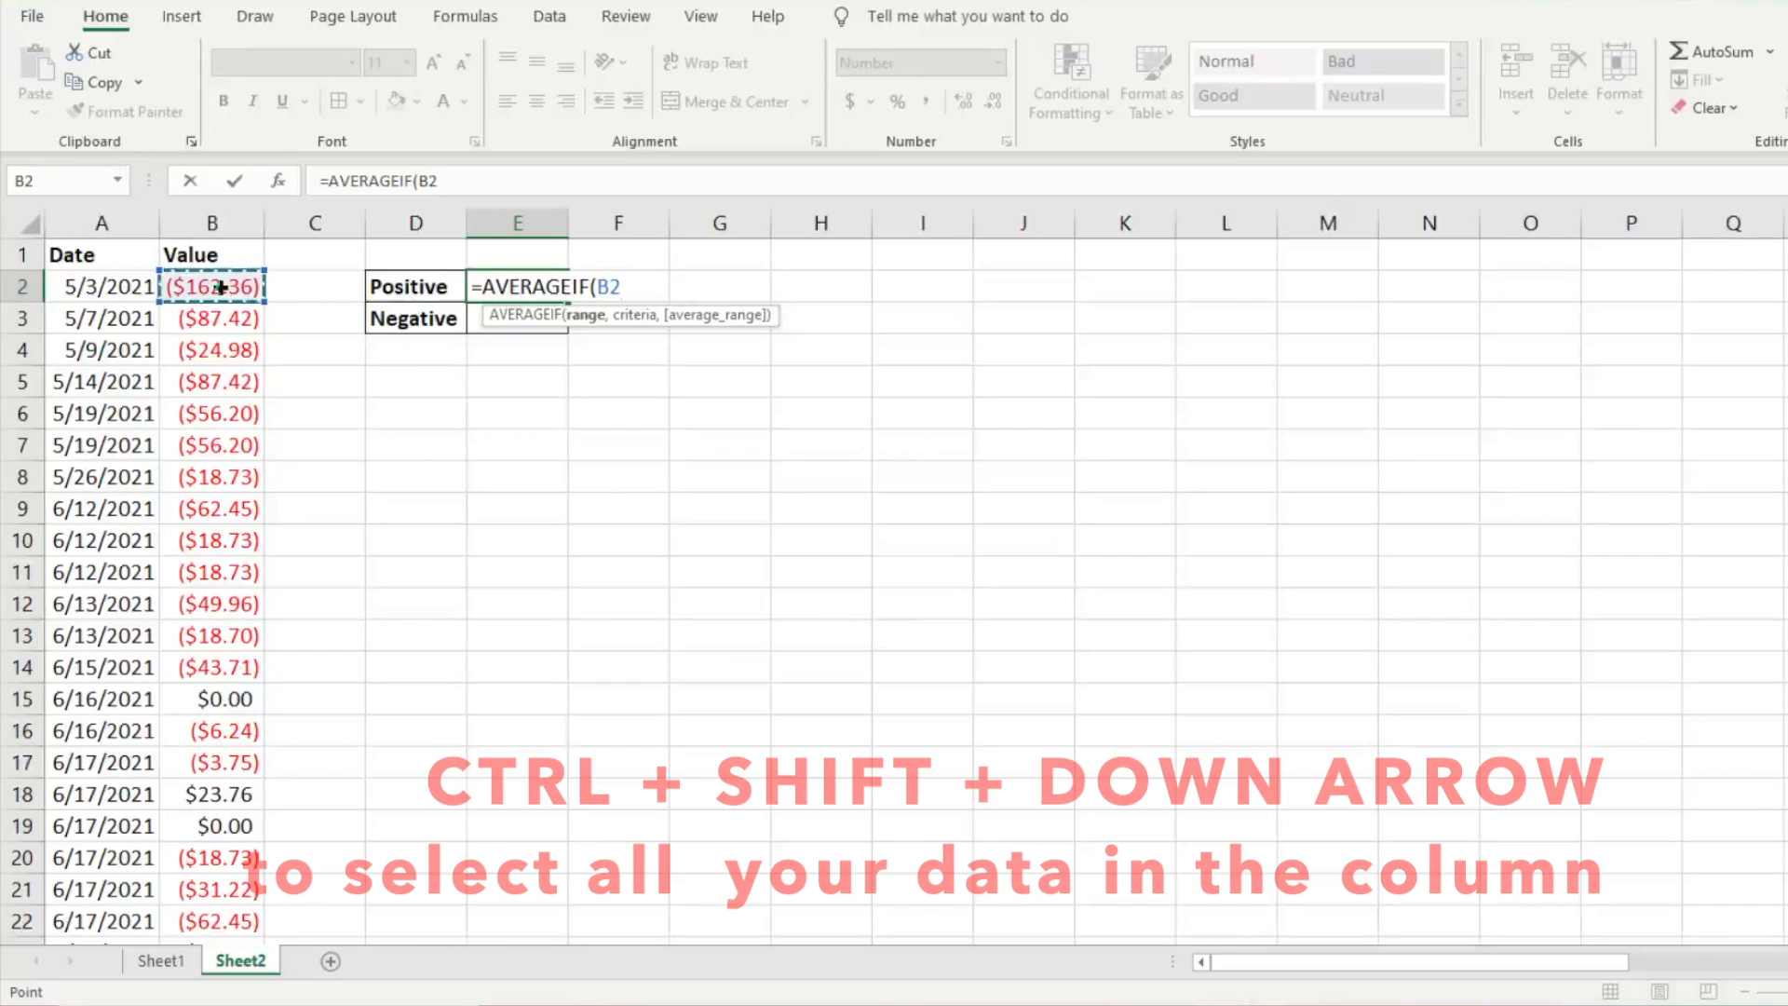
key(ctrl+shift+down)
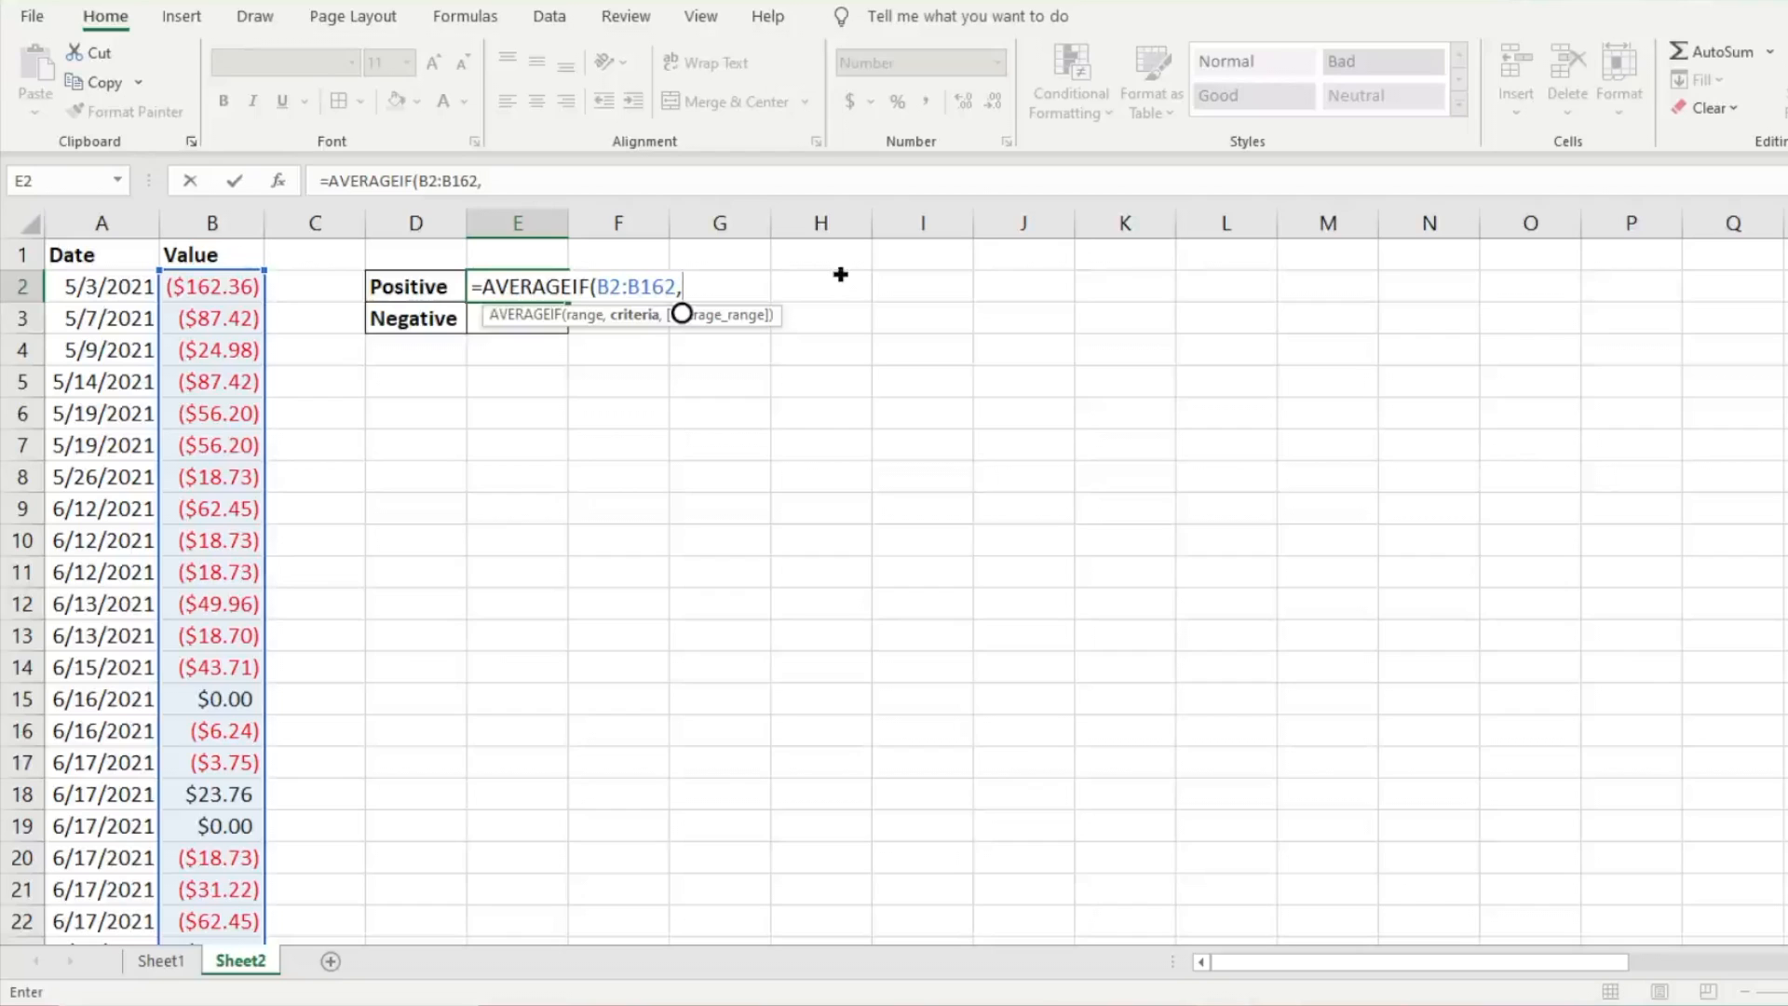
Enter the criteria ">0" and confirm, so E2 shows 20.6.
text(">0)
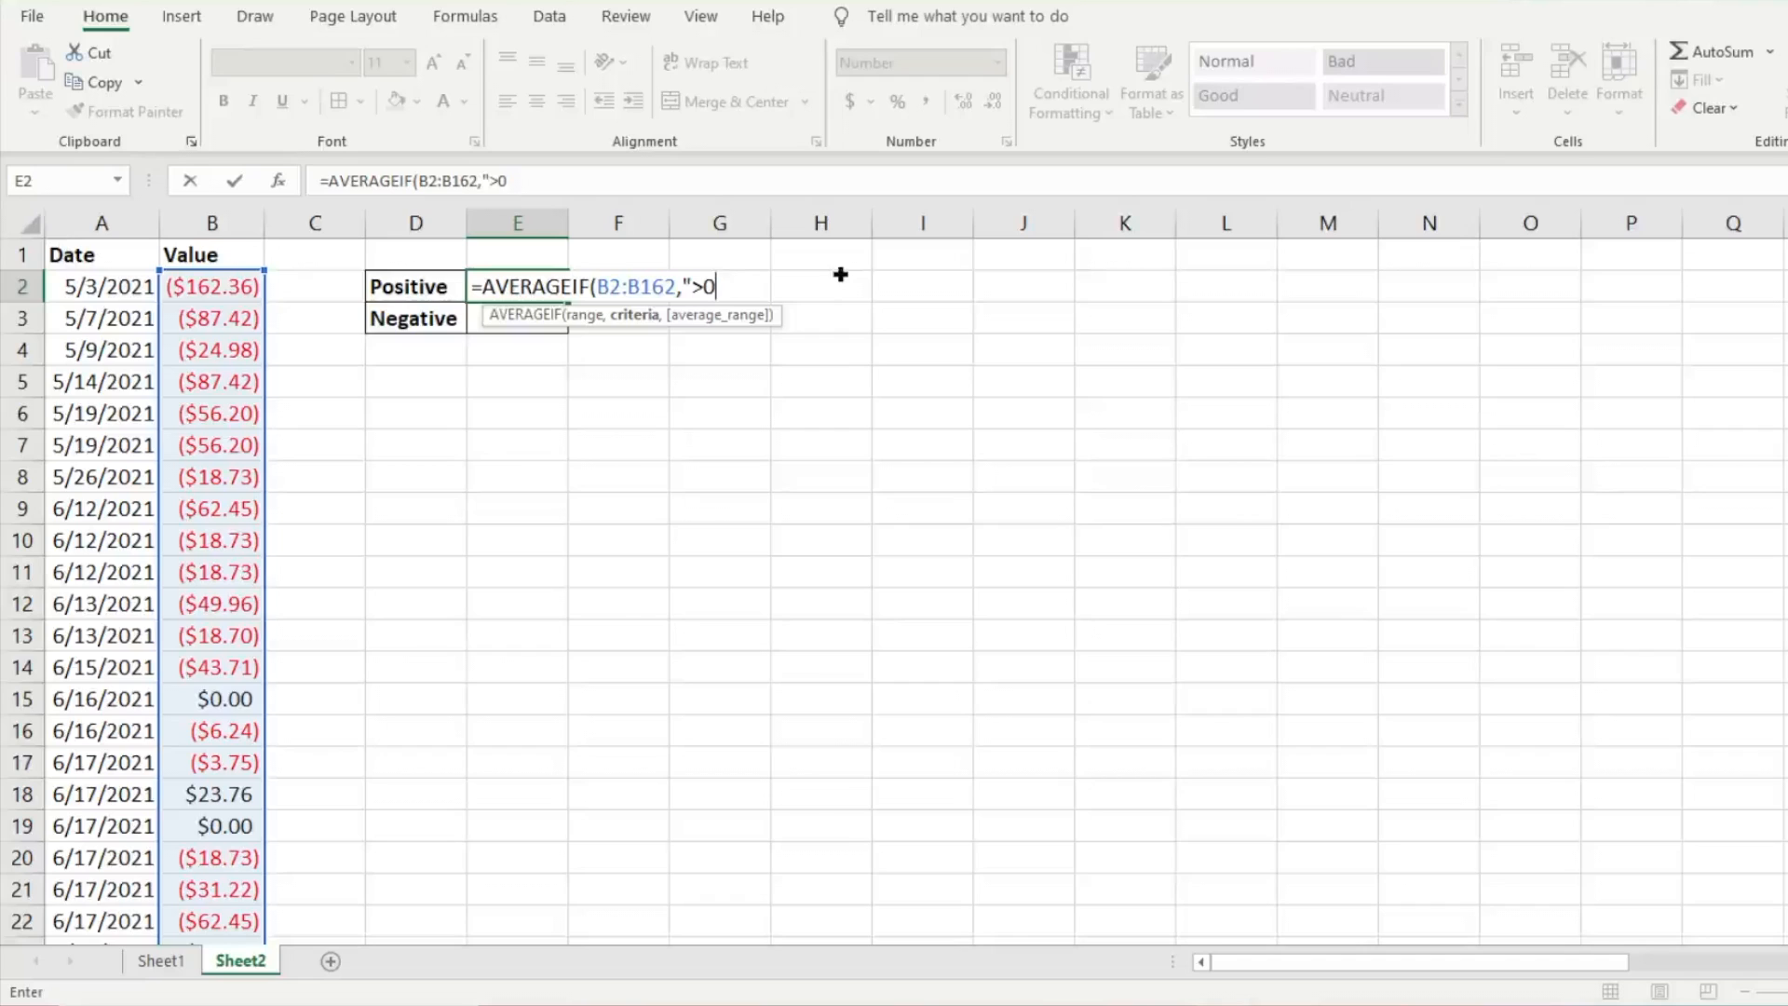
text("))
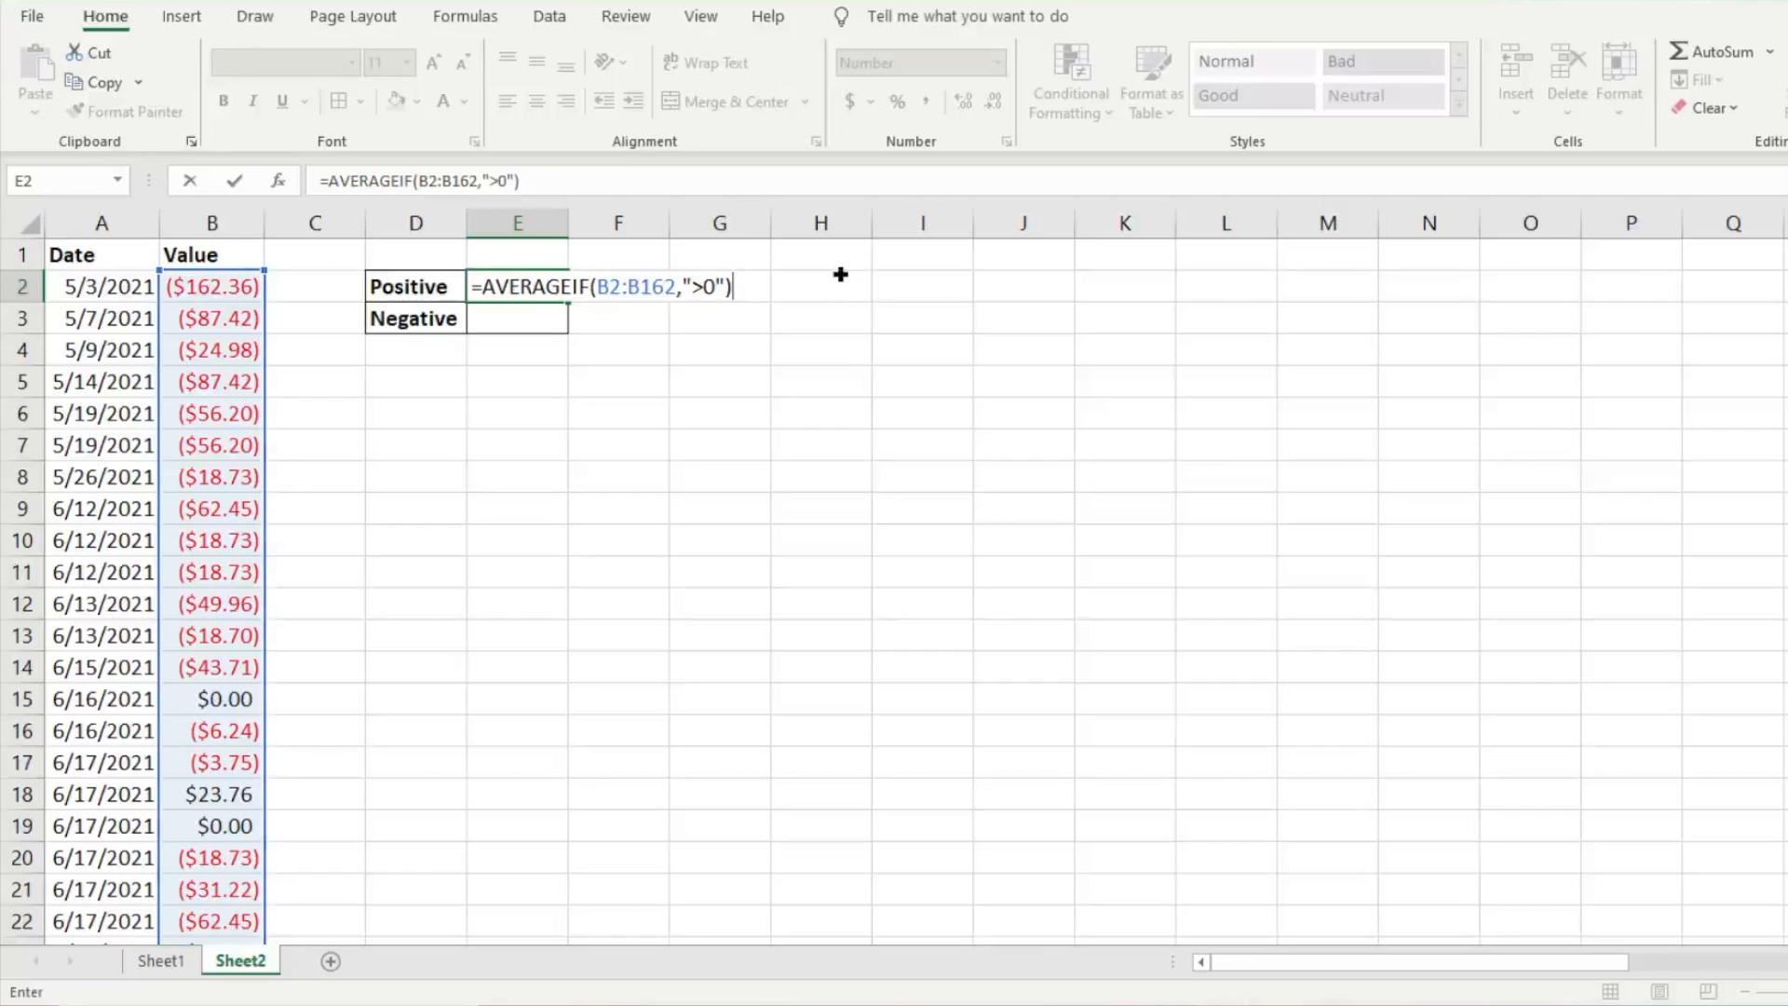
key(enter)
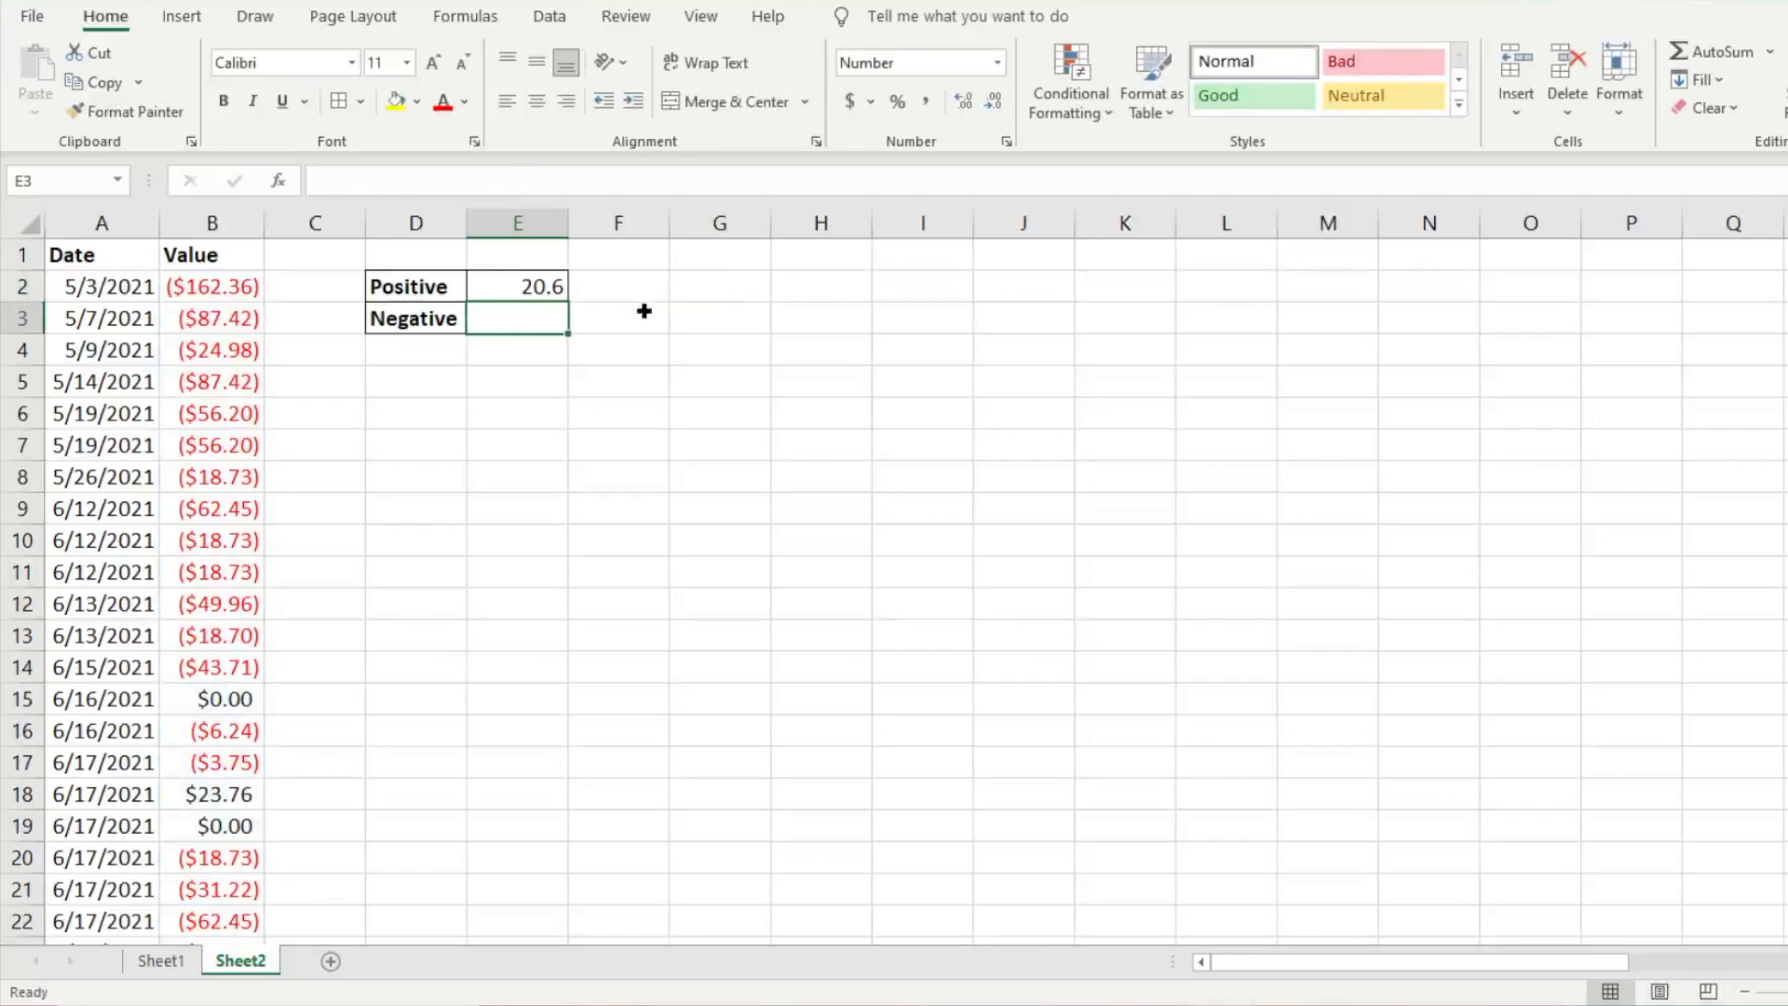
mouse_move(238, 412)
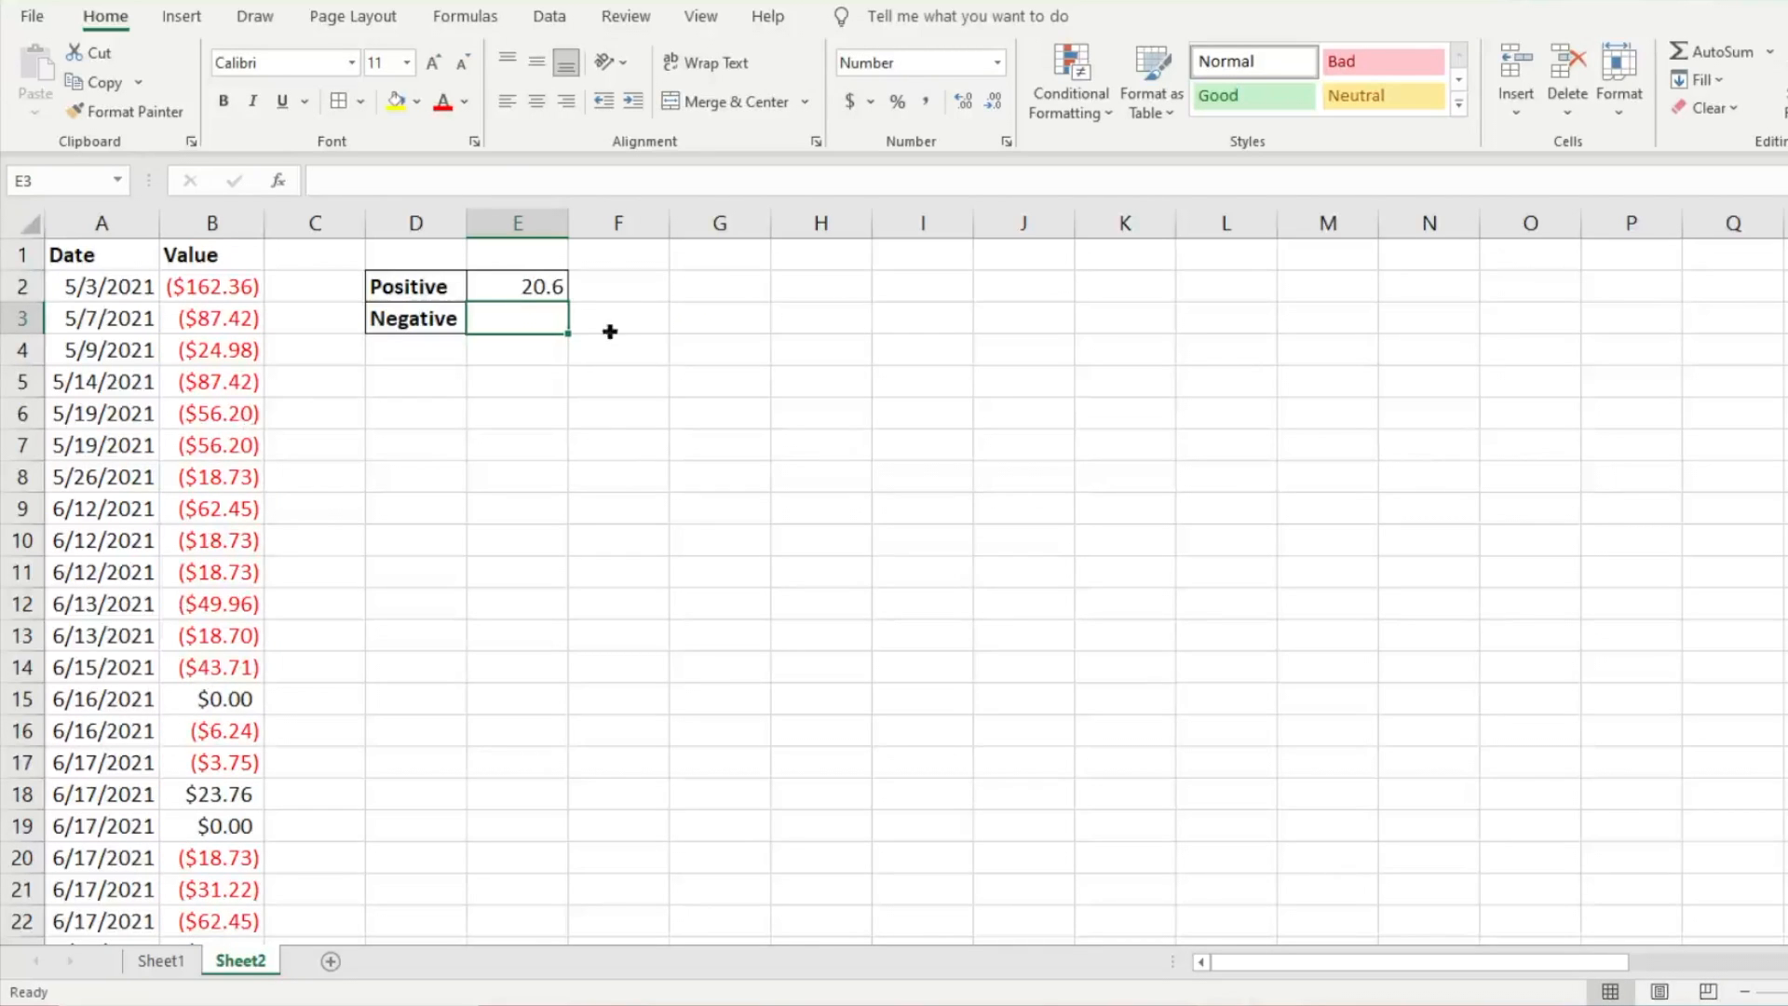
Check E2's formula, then start AVERAGEIF in cell E3 beside Negative.
click(517, 286)
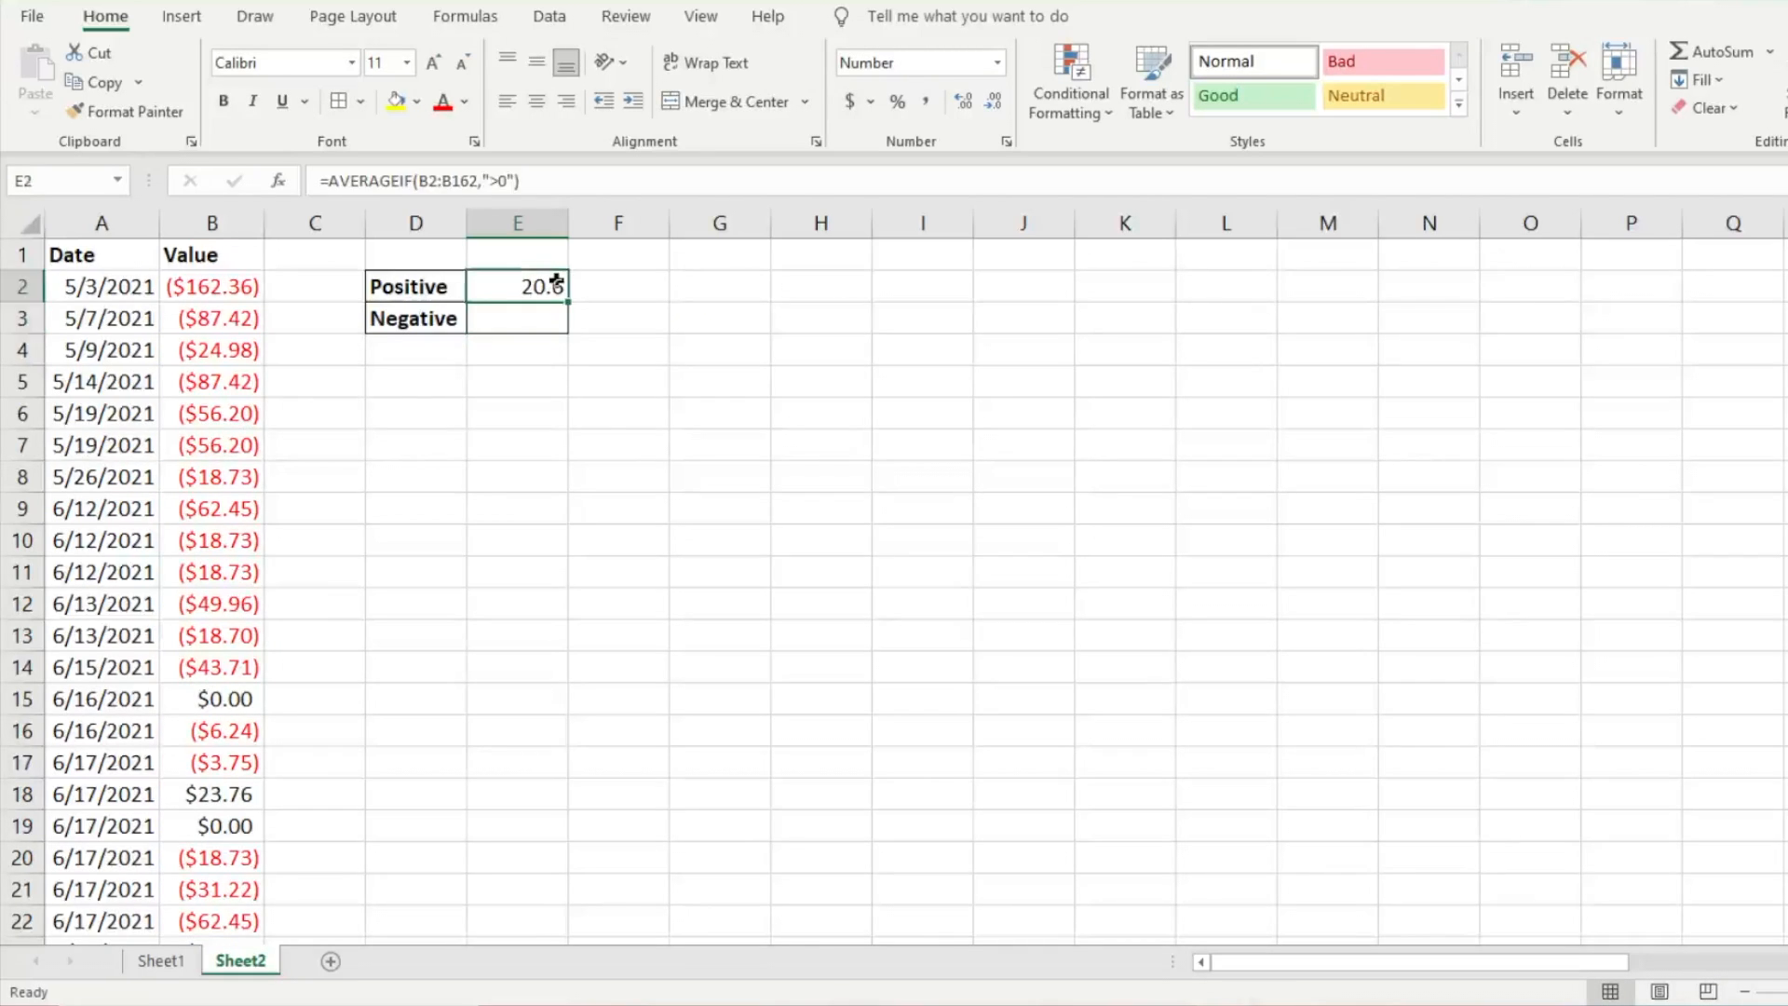
click(517, 318)
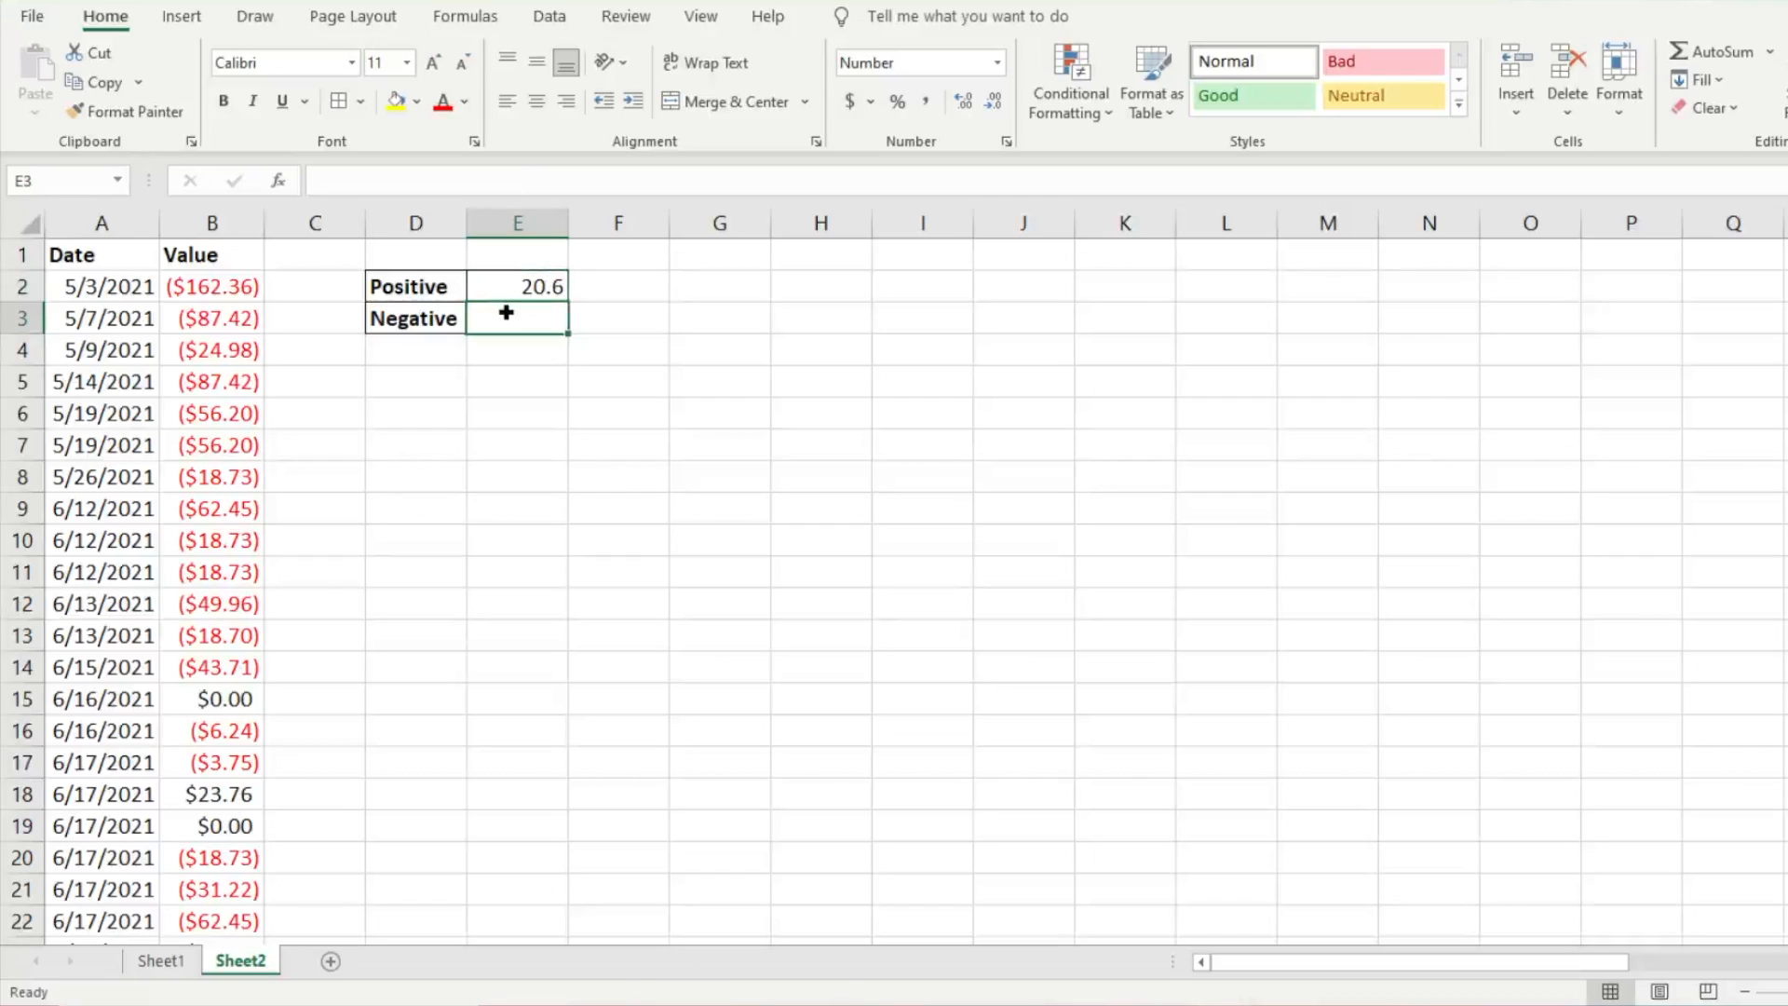
mouse_move(757, 356)
text(=)
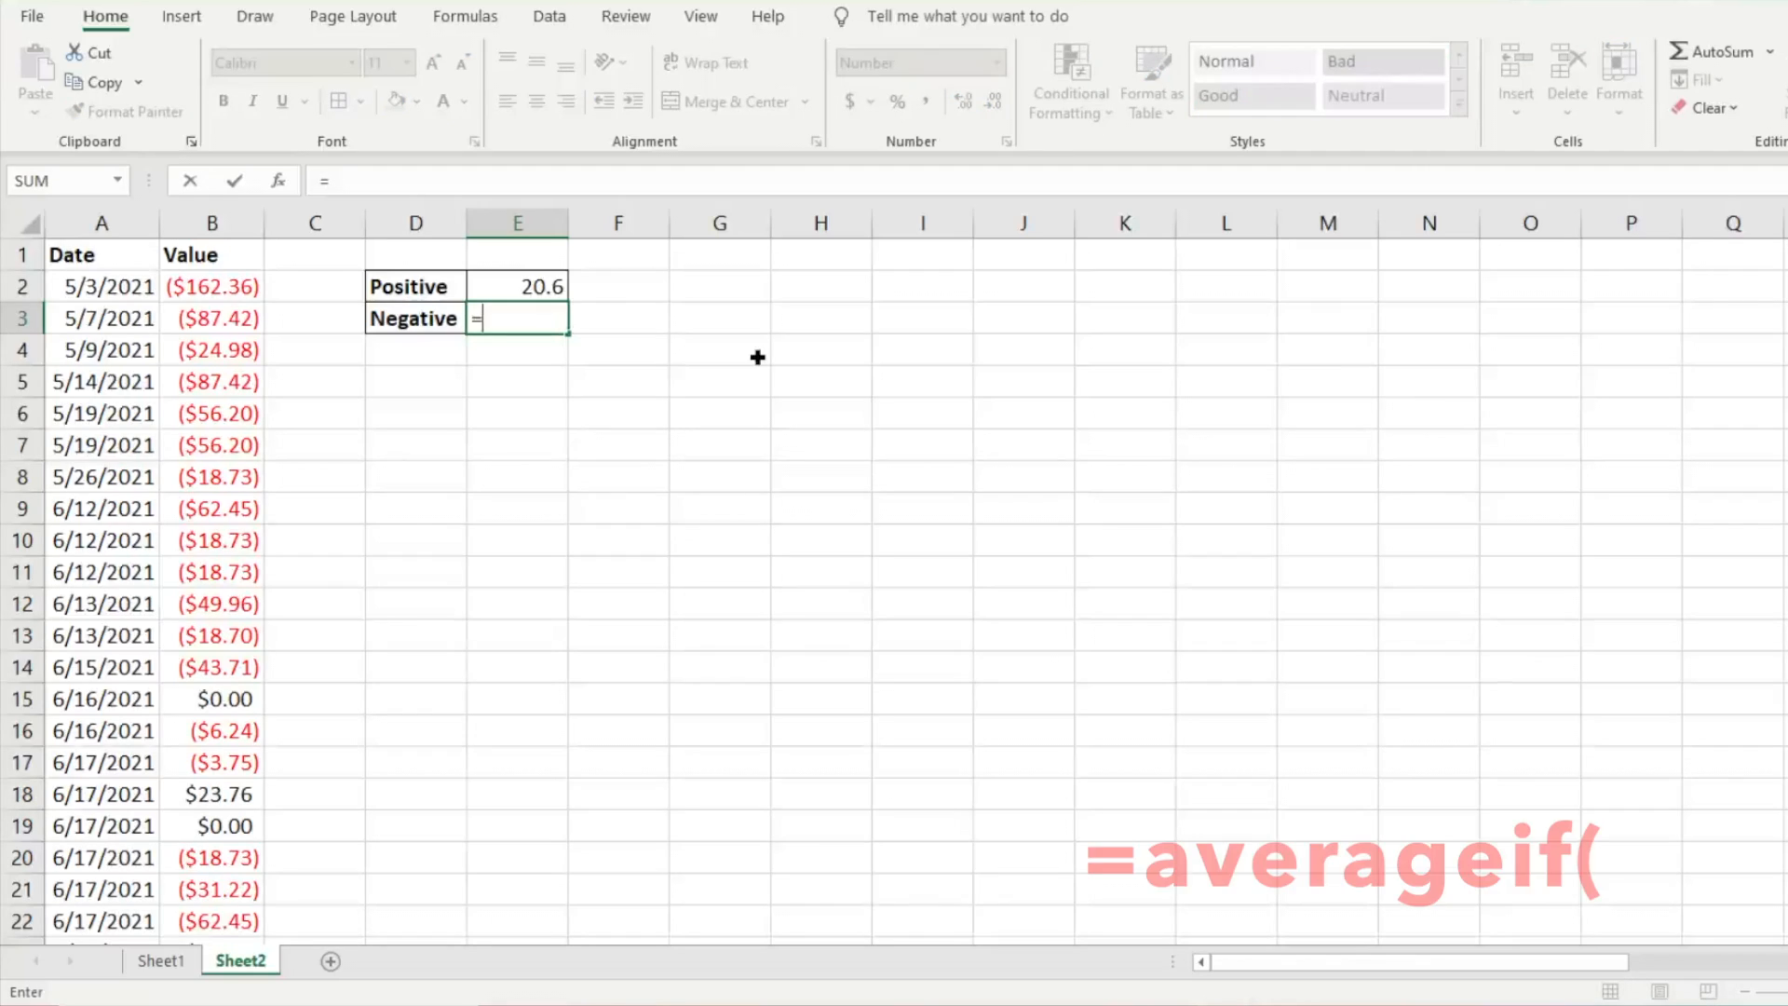
text(averageif)
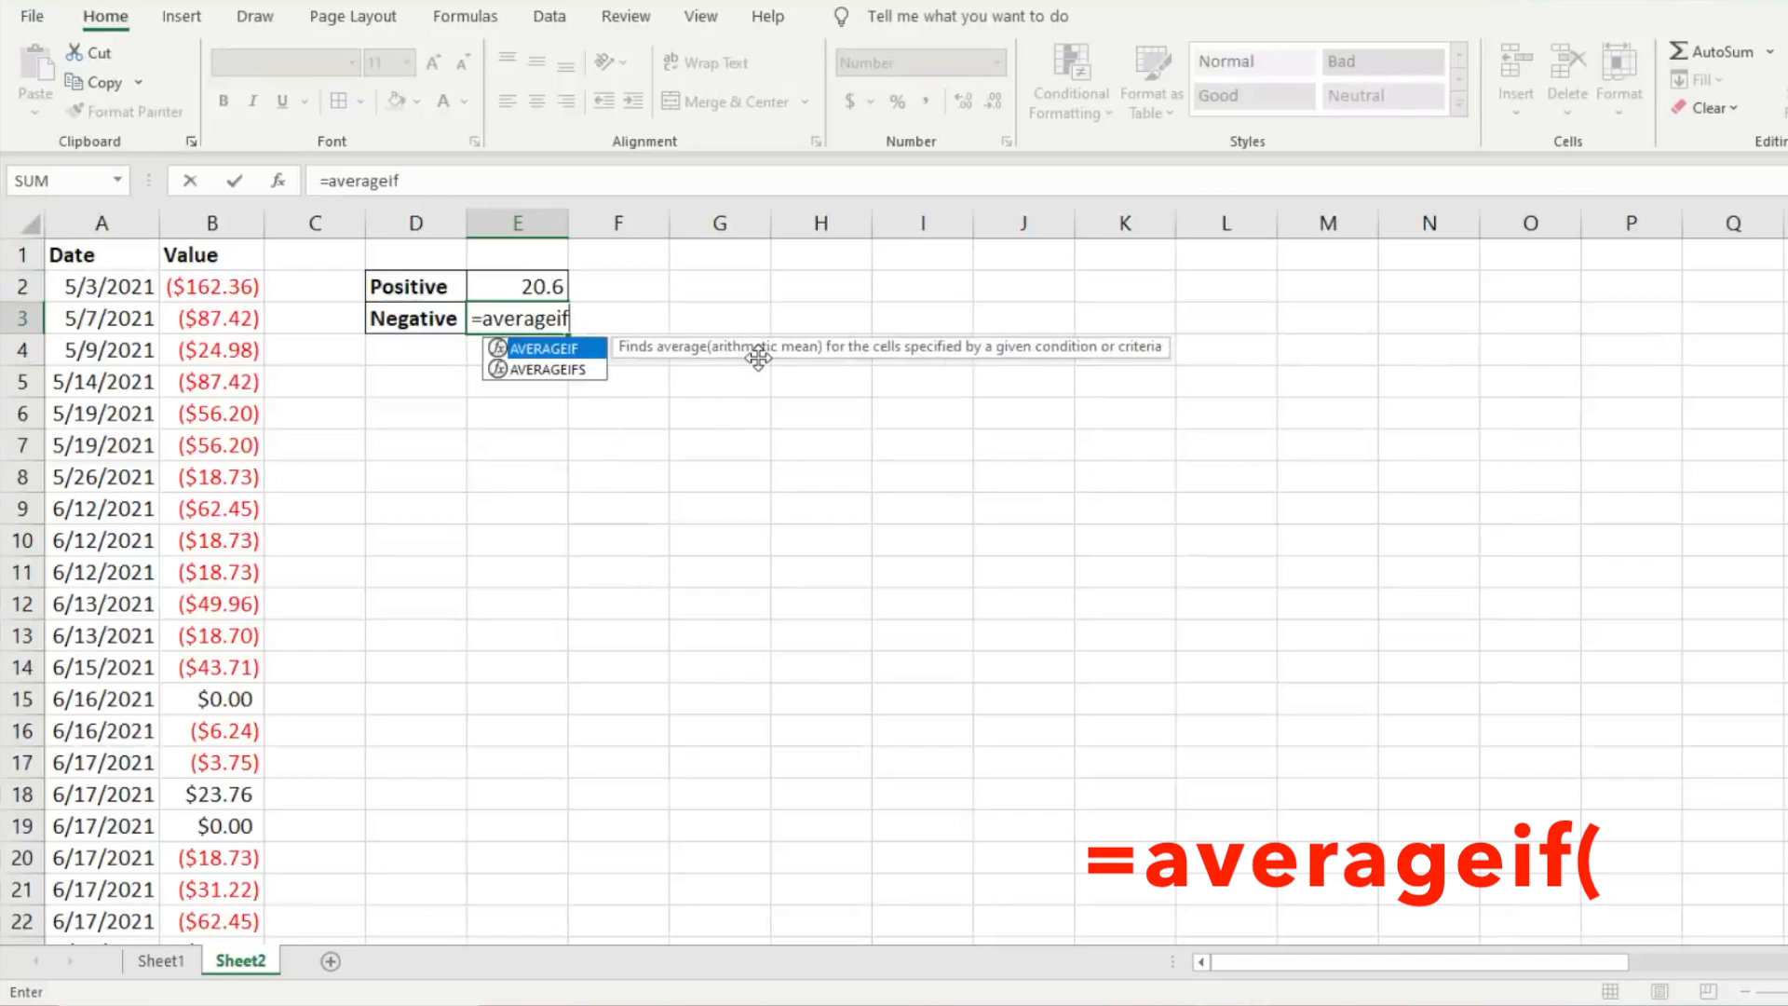
key(Tab)
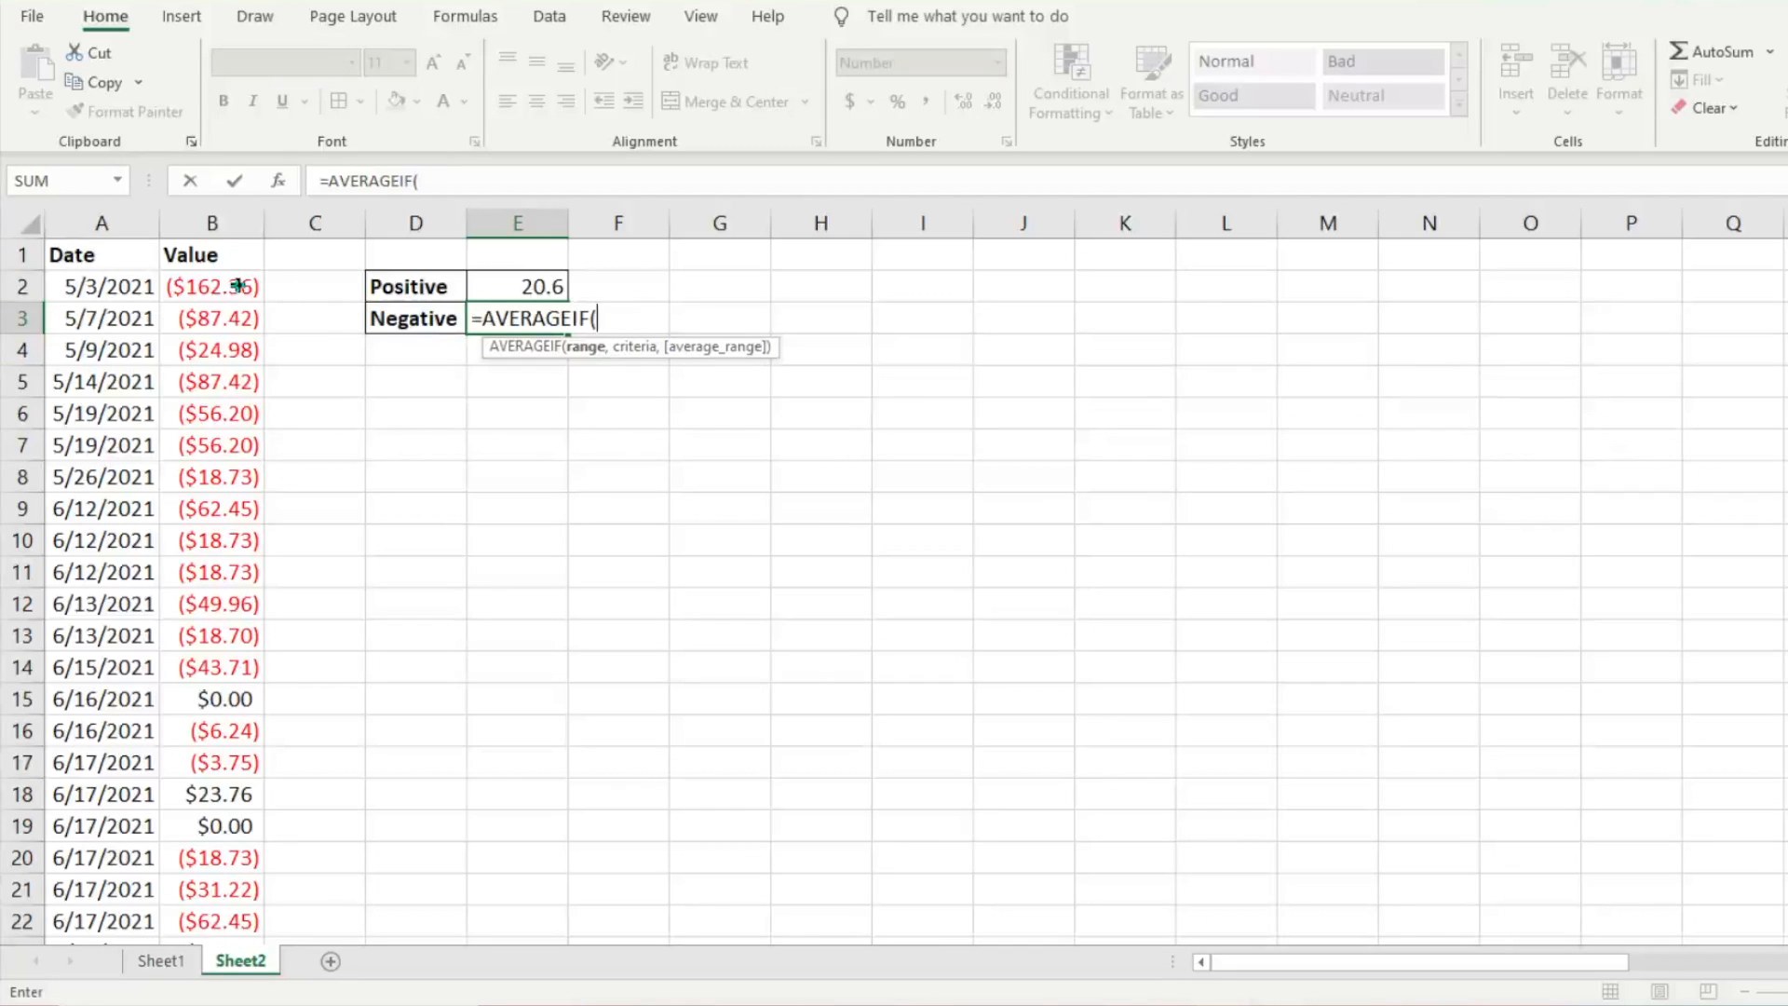
Set the E3 formula's range to B2:B162 by extending down from B2.
click(213, 286)
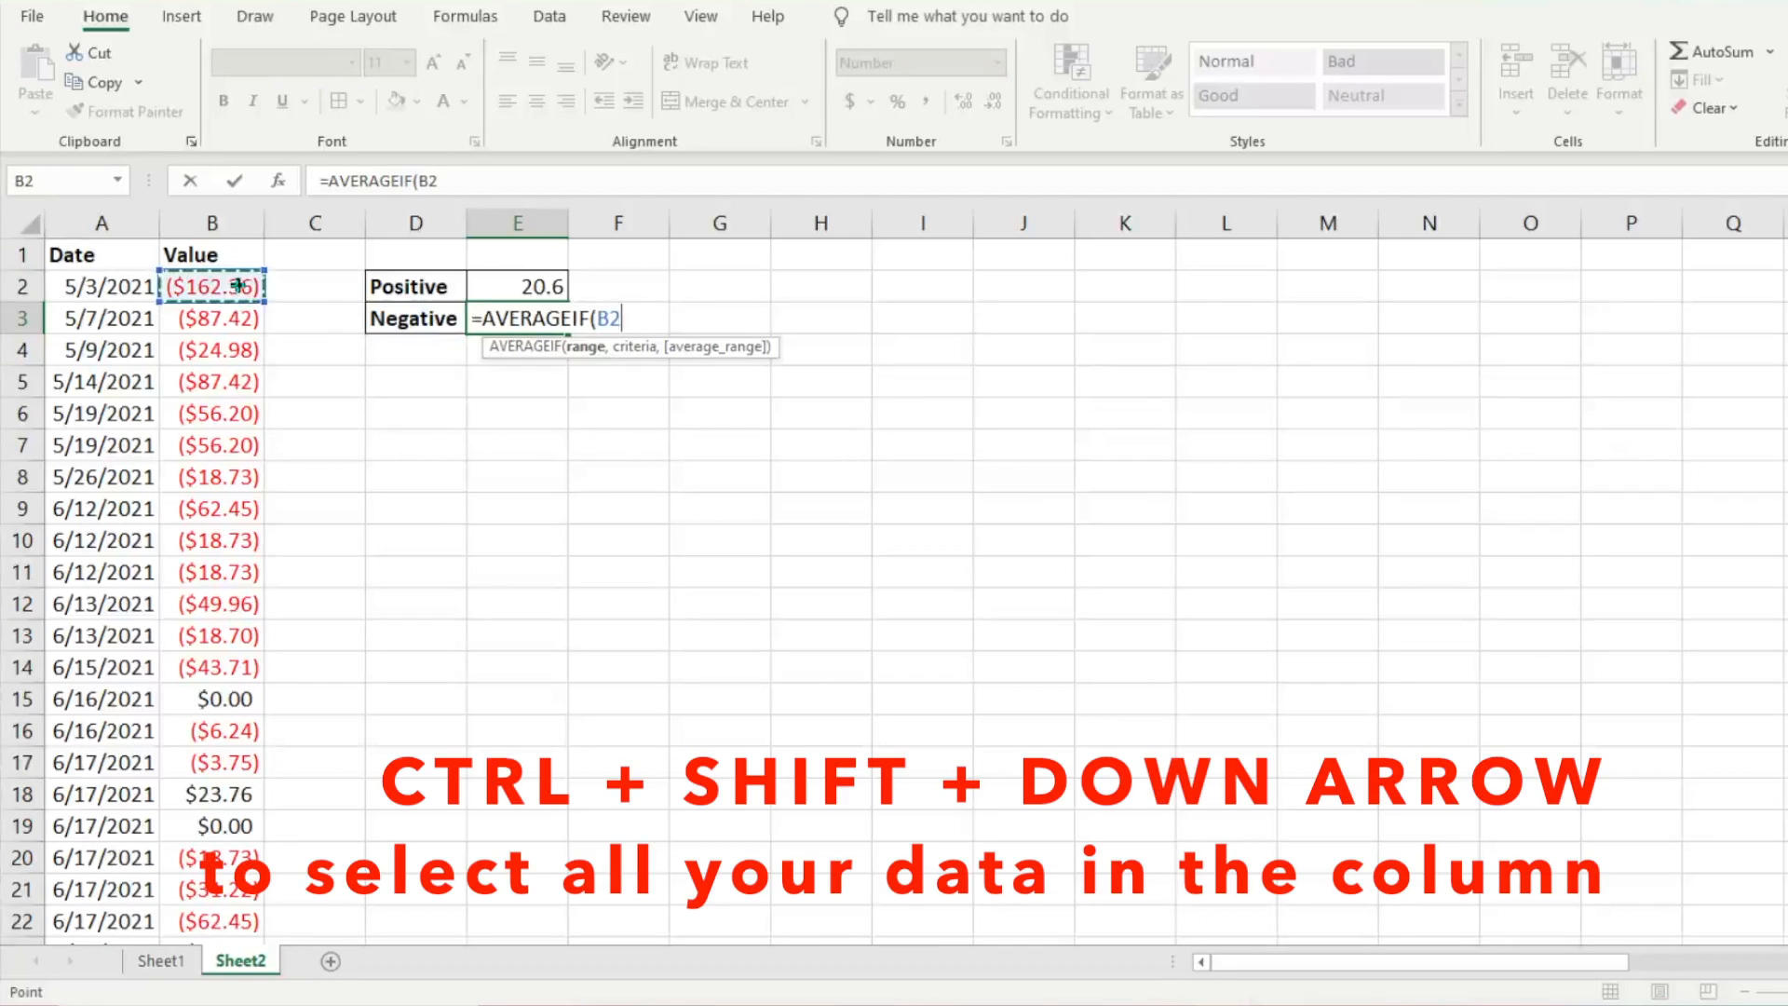
key(ctrl+shift+down)
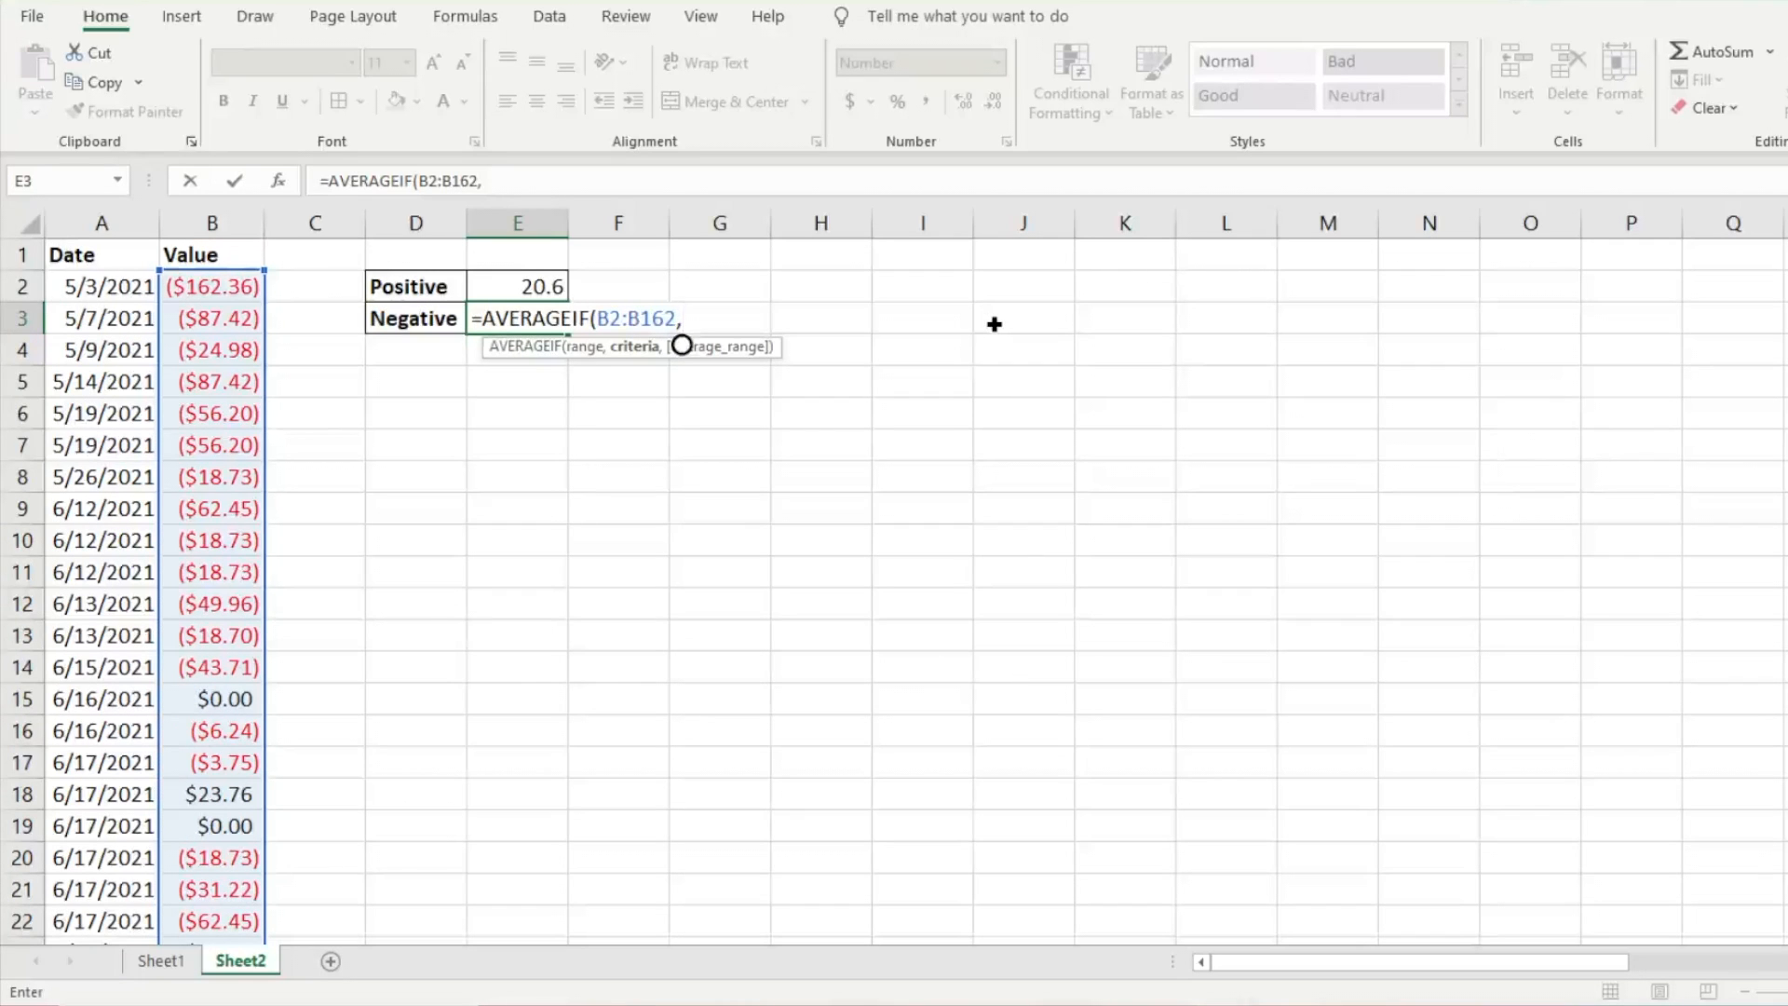
Enter the criteria "<0" and confirm, so E3 shows -35.2.
text(")
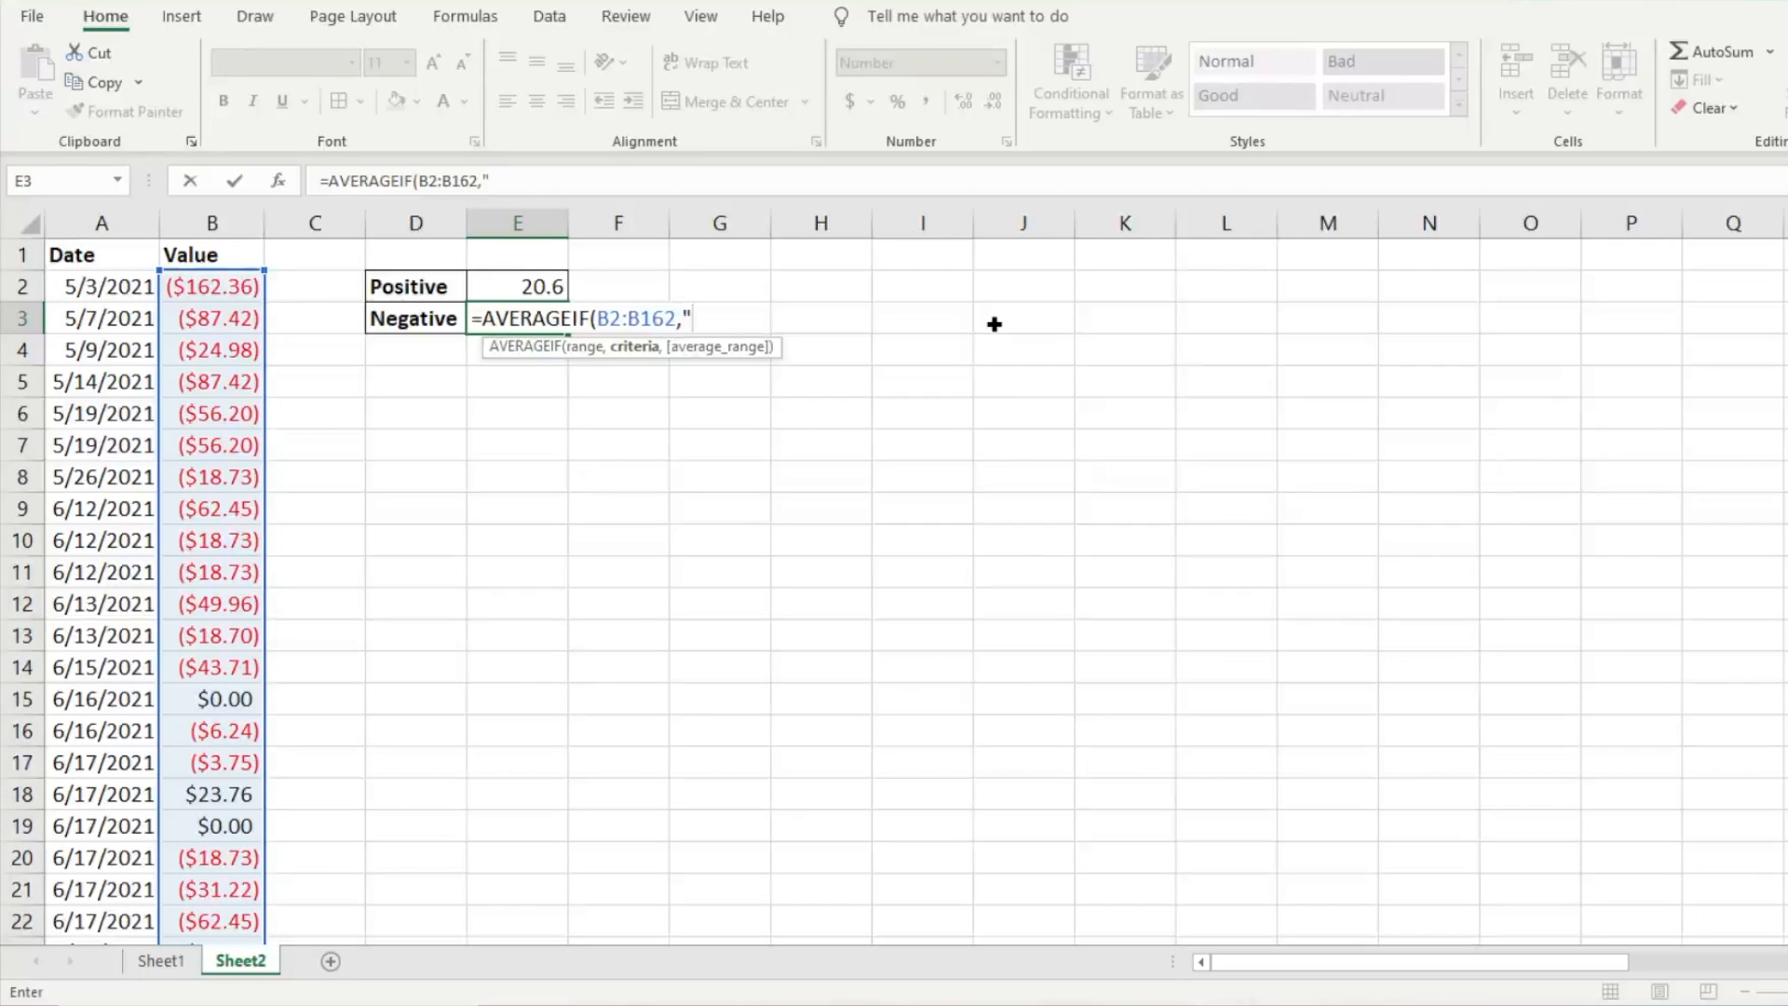
text(<)
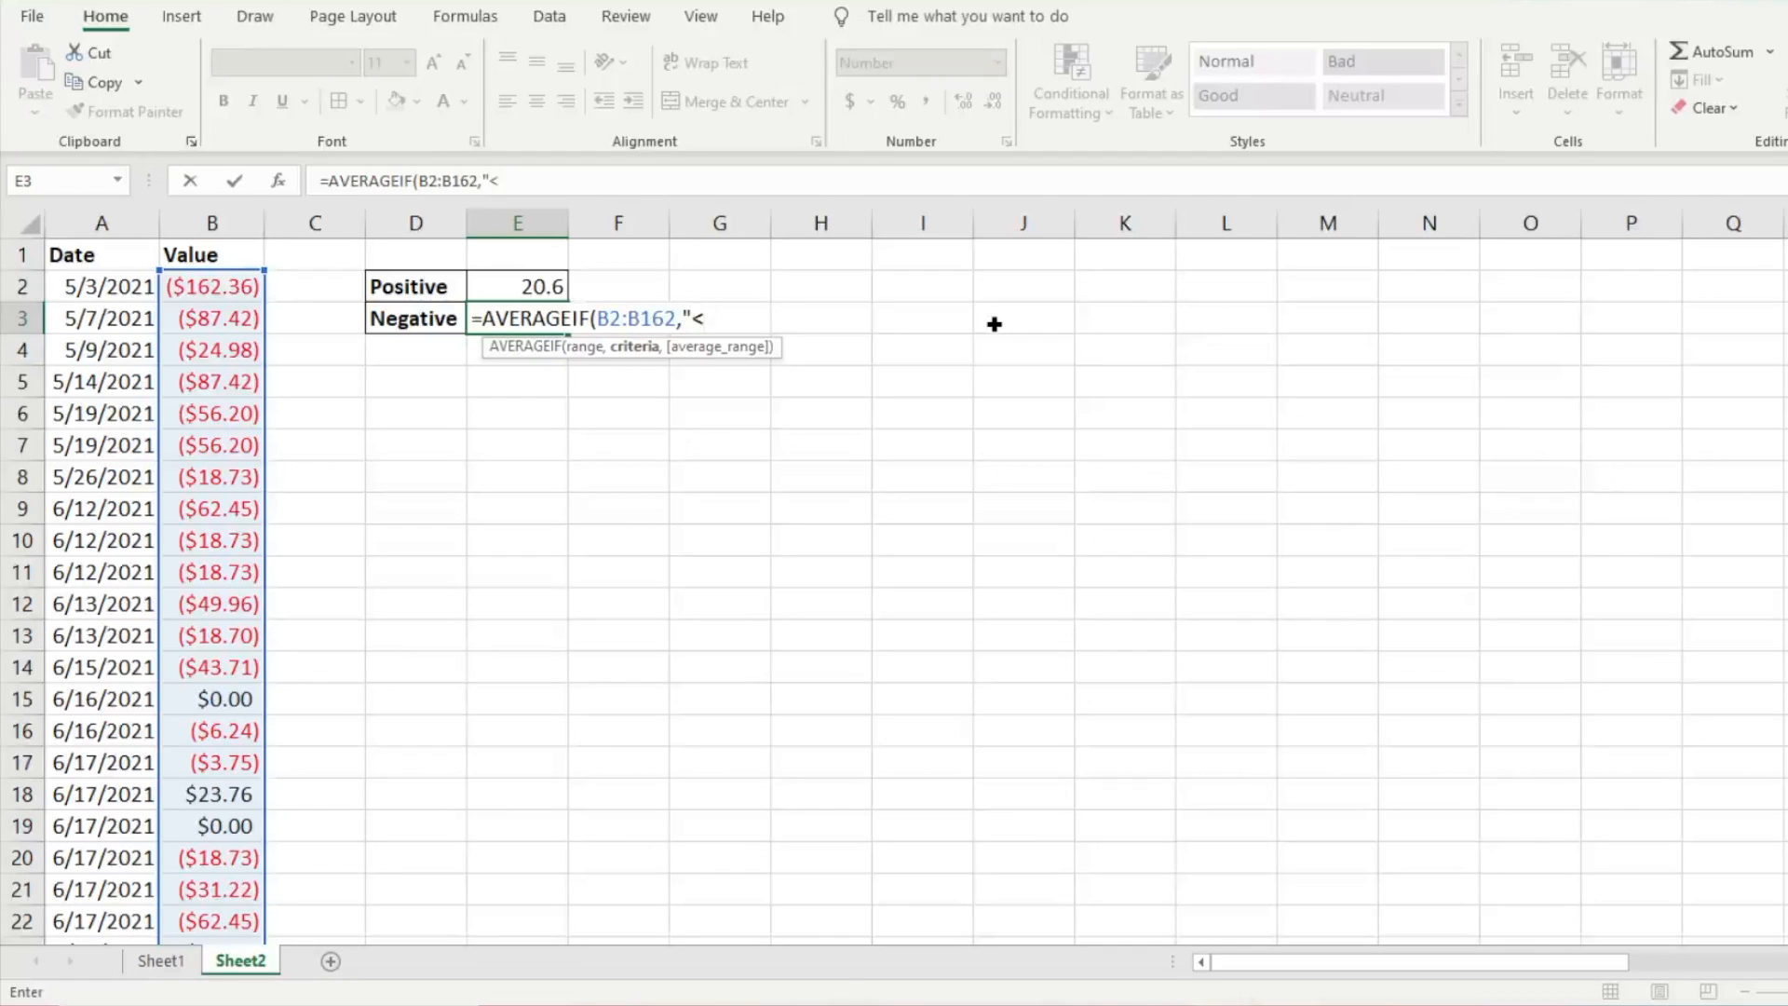
text(0)
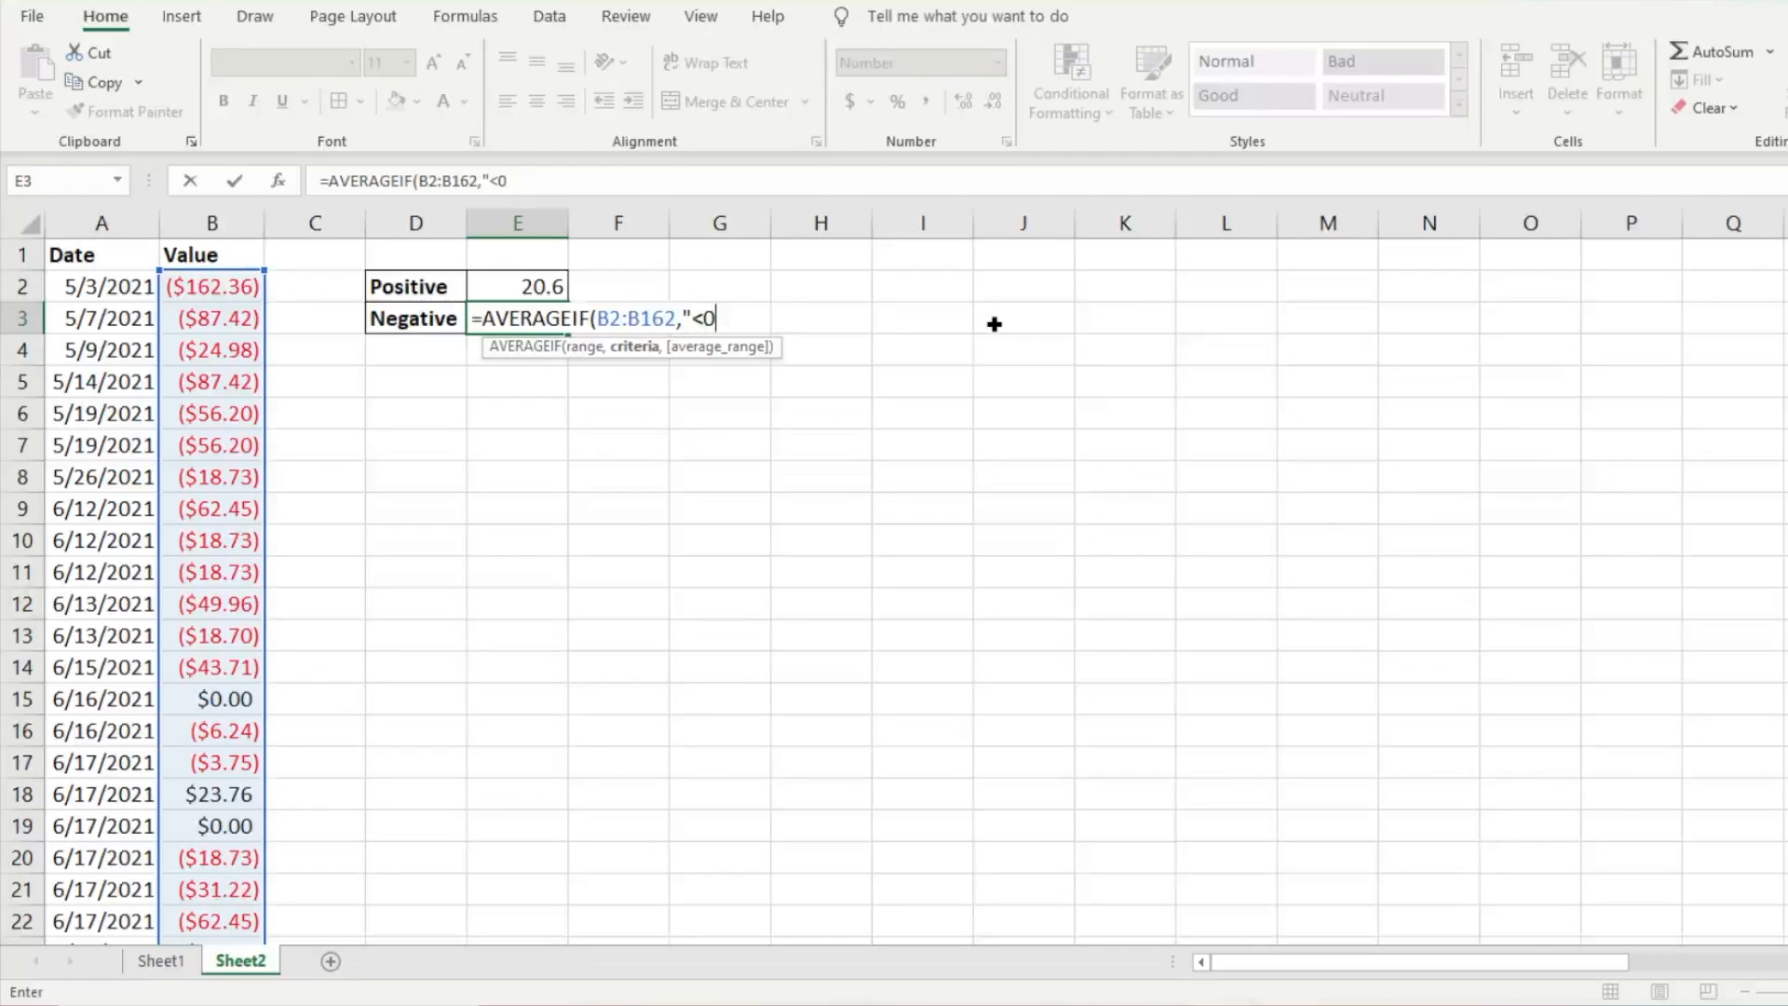
text("))
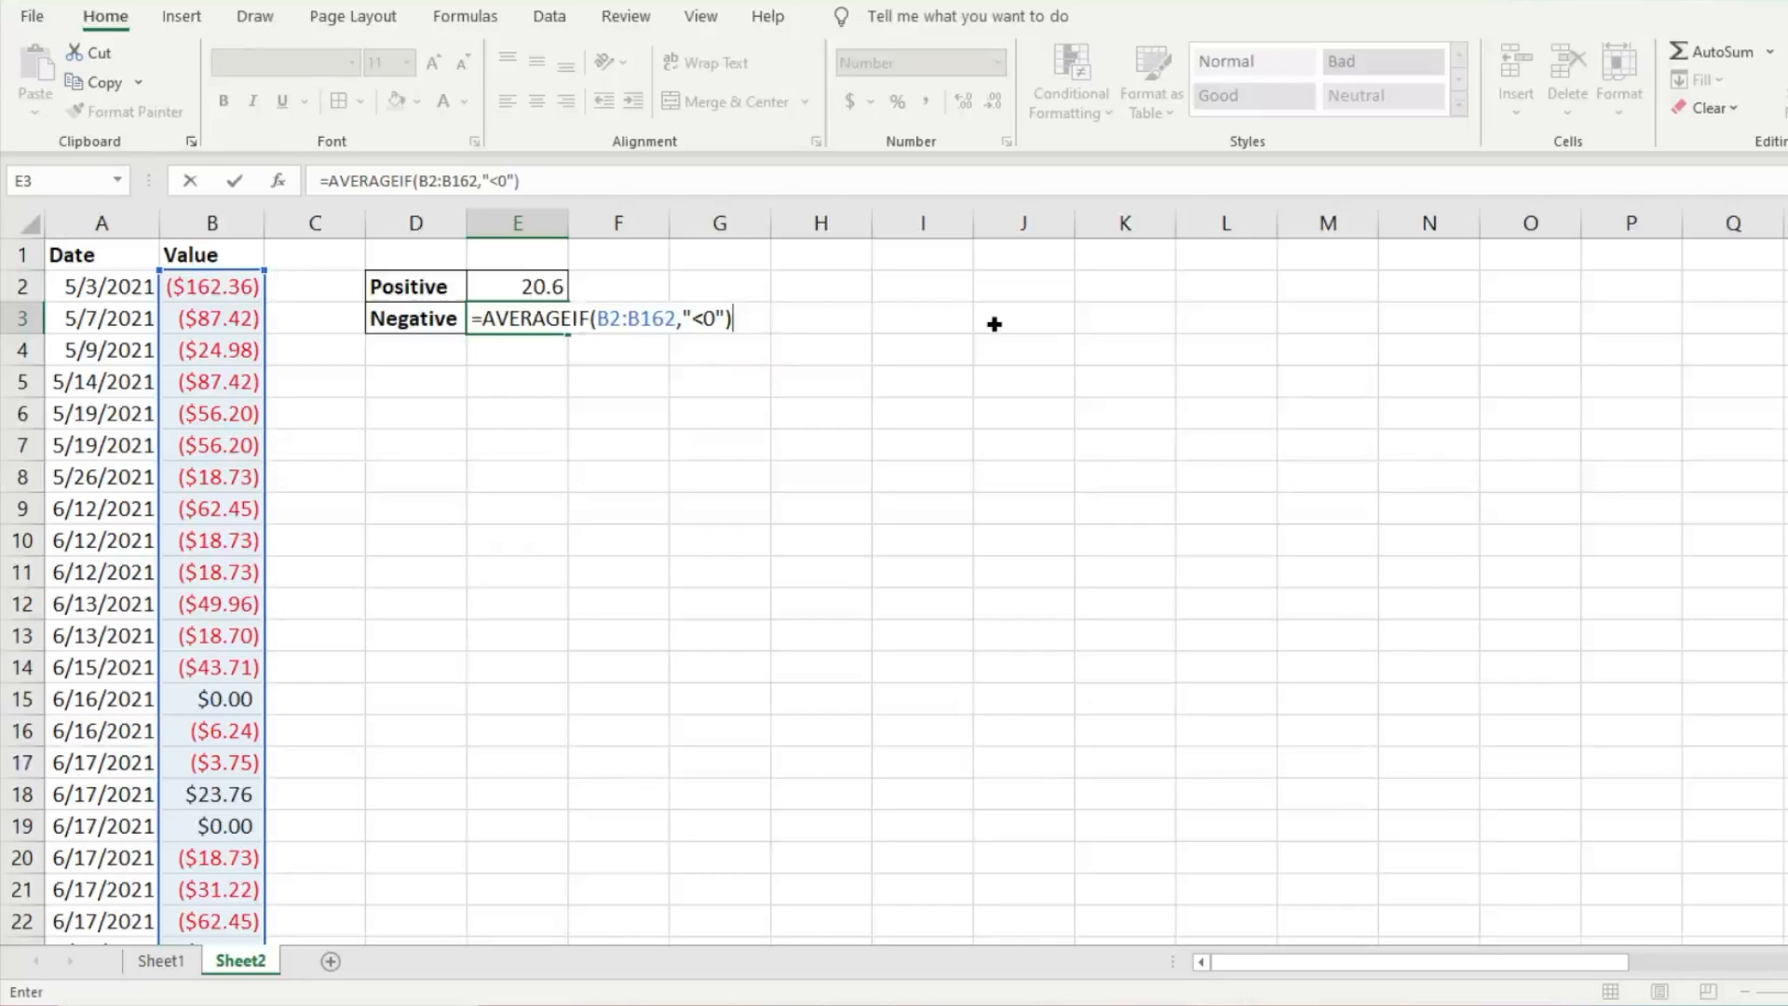
key(enter)
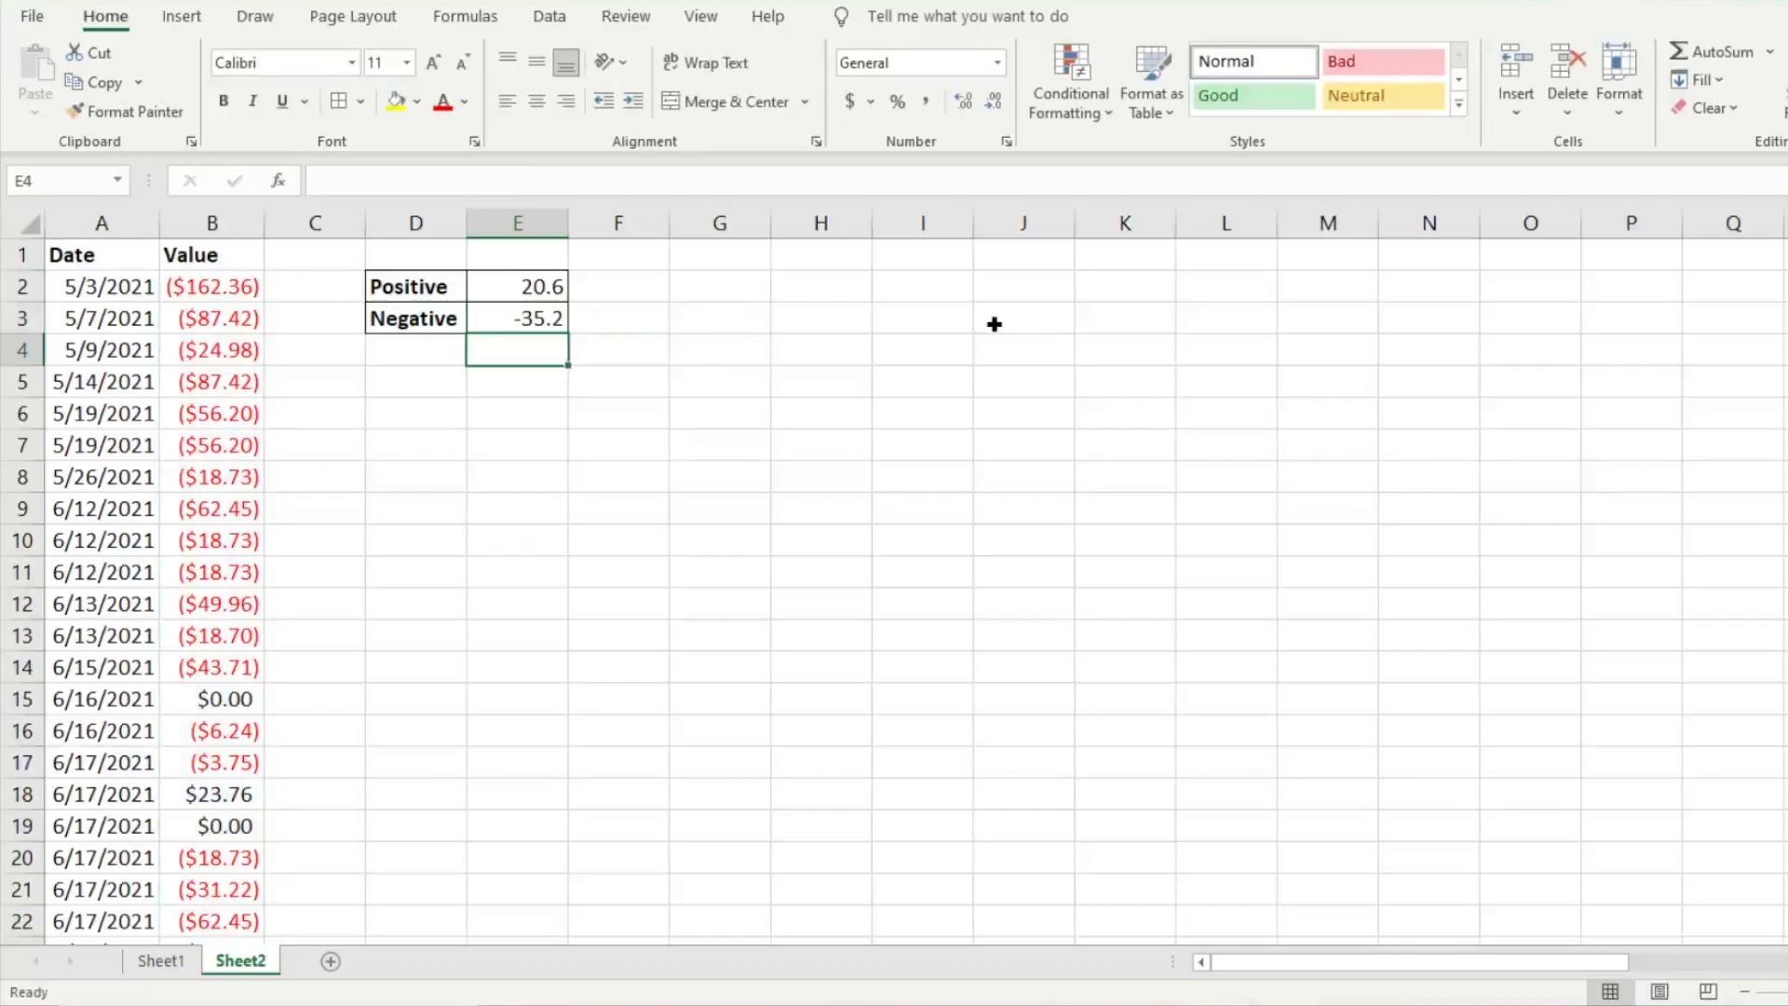